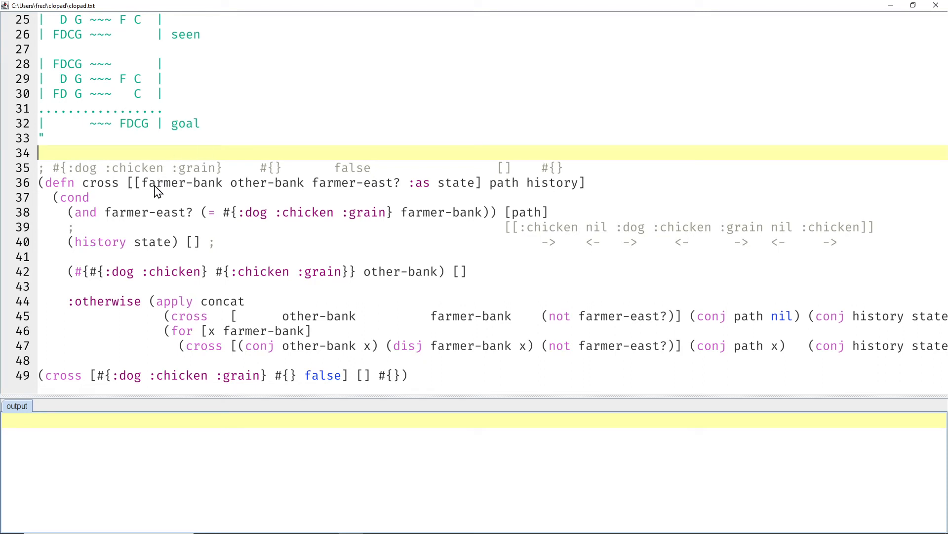
pyautogui.moveTo(215, 168)
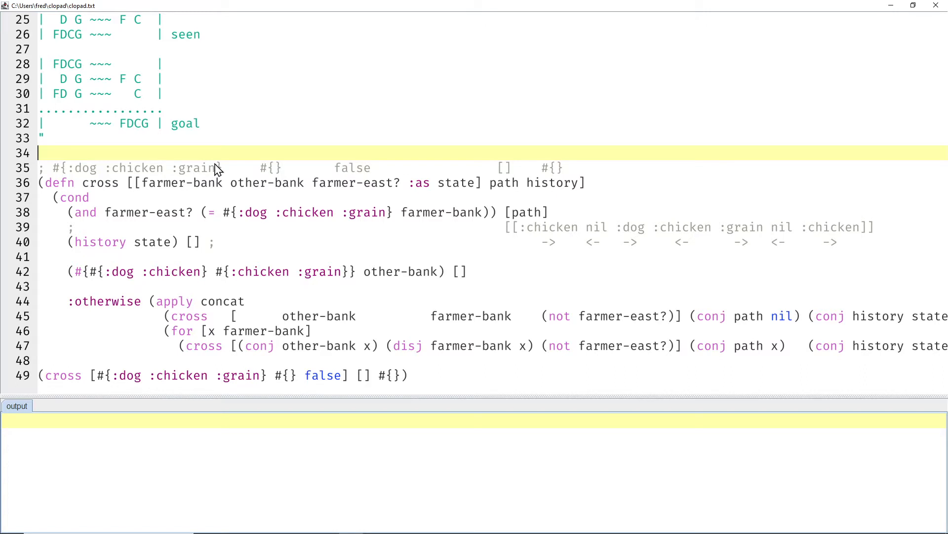
pyautogui.moveTo(219, 306)
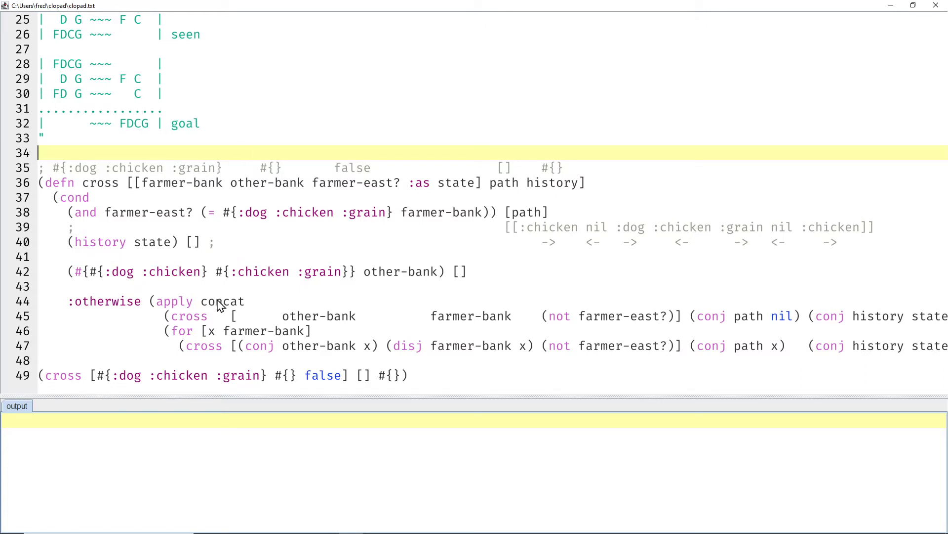
# Review the puzzle setup: the river symbol, the +1 boat capacity note and the dog and chicken on line 21.
pyautogui.doubleClick(180, 331)
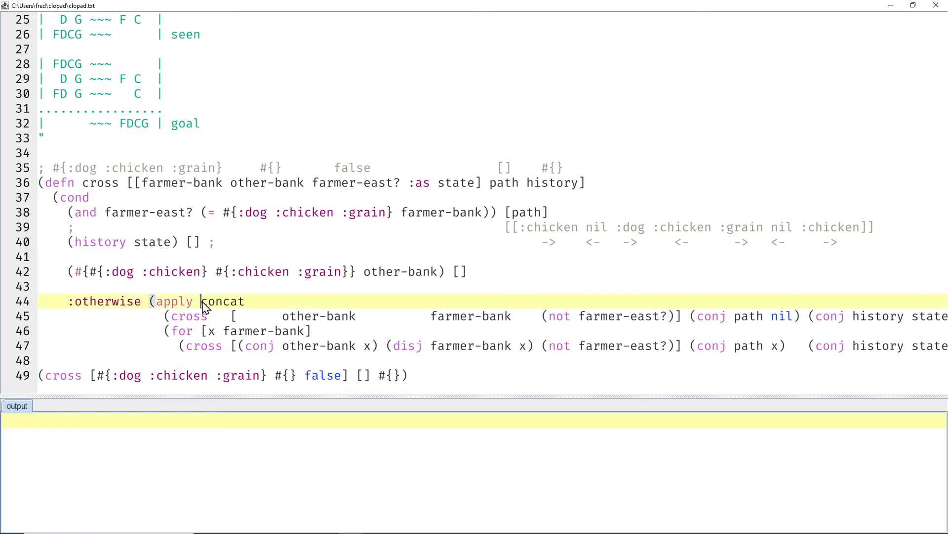
pyautogui.moveTo(253, 238)
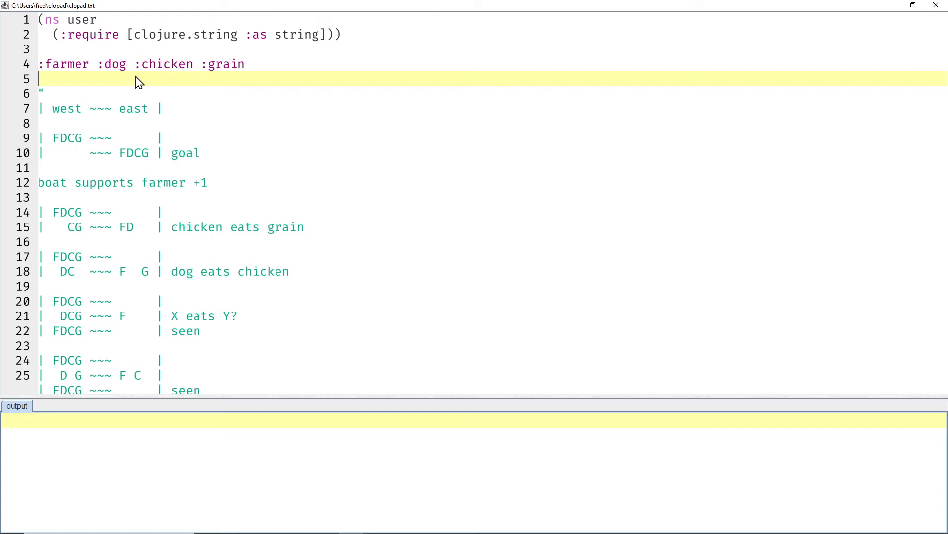
pyautogui.moveTo(71, 80)
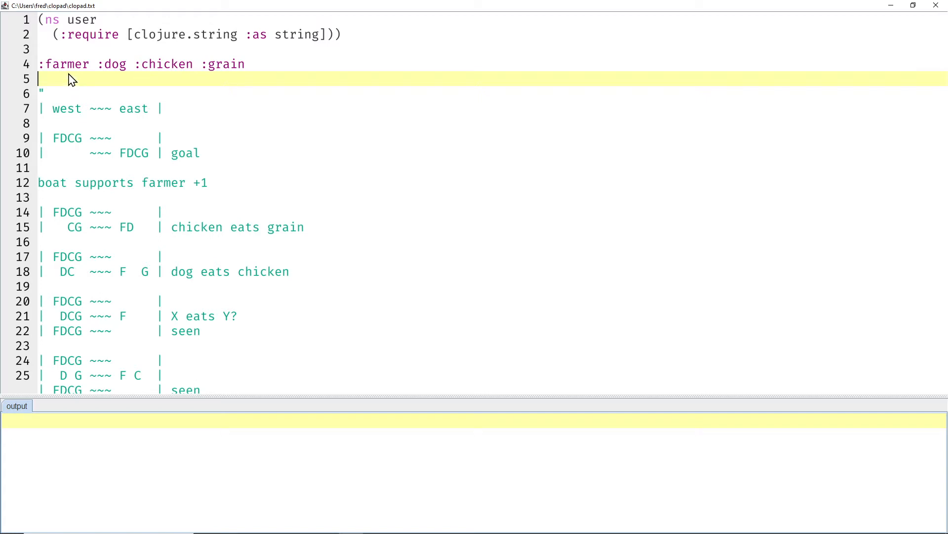
pyautogui.moveTo(224, 72)
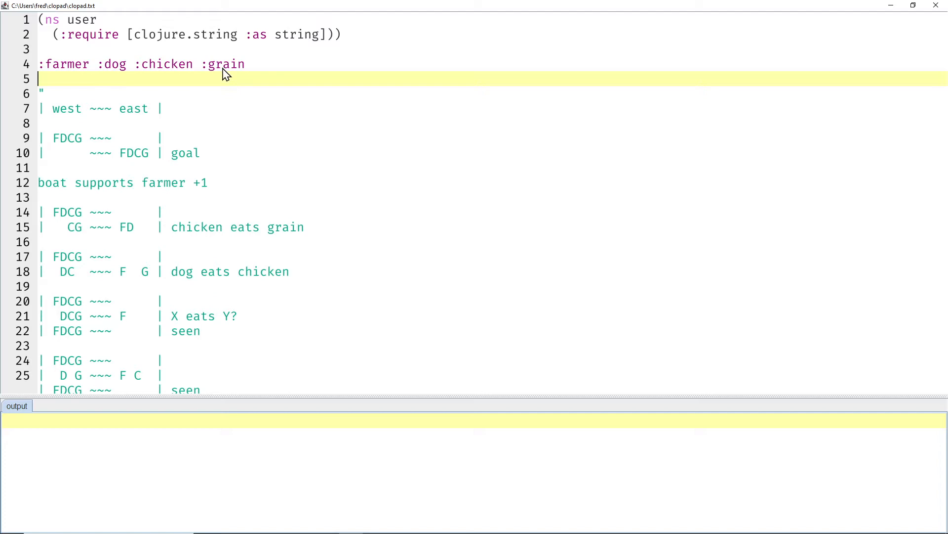
pyautogui.doubleClick(101, 109)
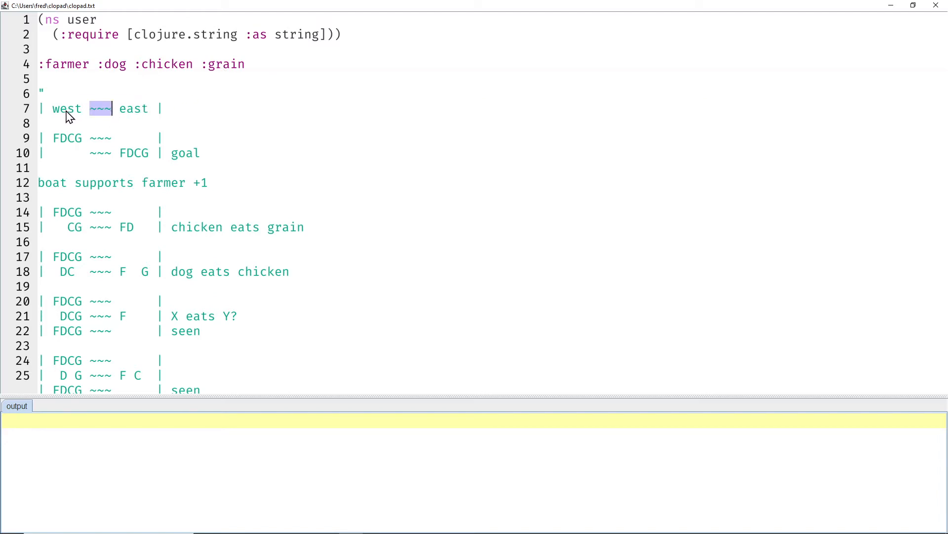
pyautogui.moveTo(56, 144)
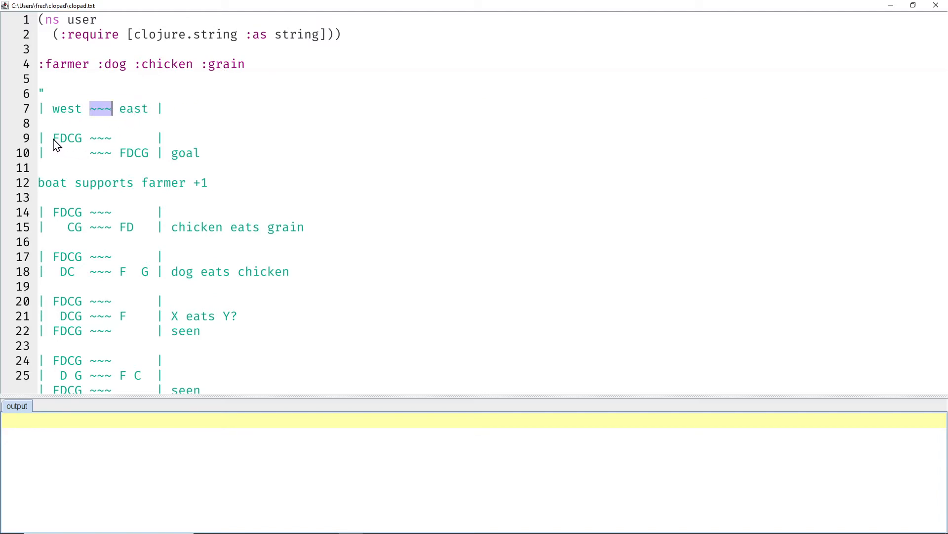
pyautogui.doubleClick(66, 138)
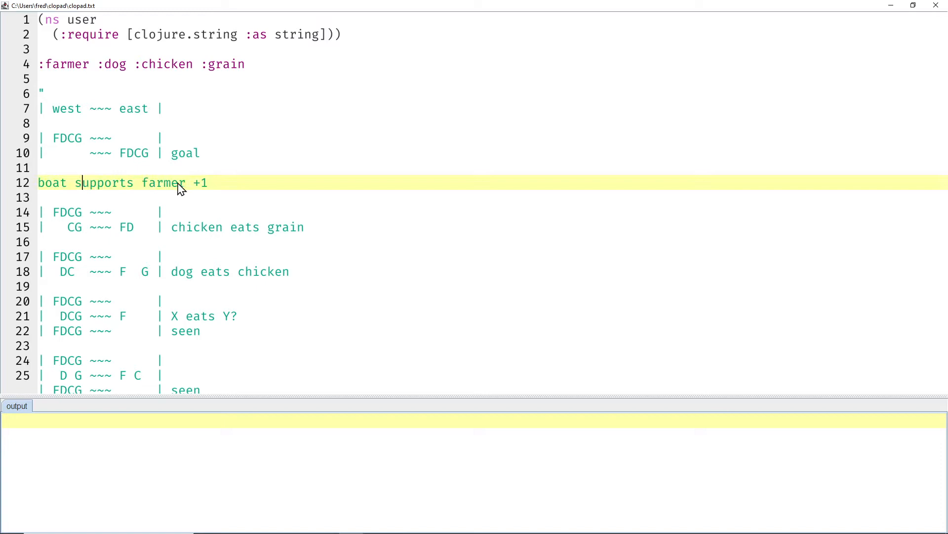
pyautogui.click(193, 183)
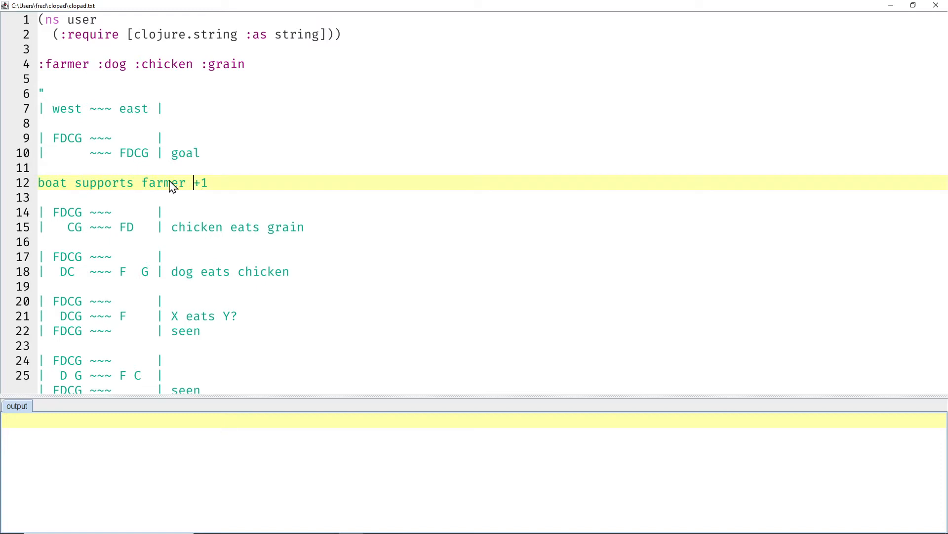
pyautogui.moveTo(132, 155)
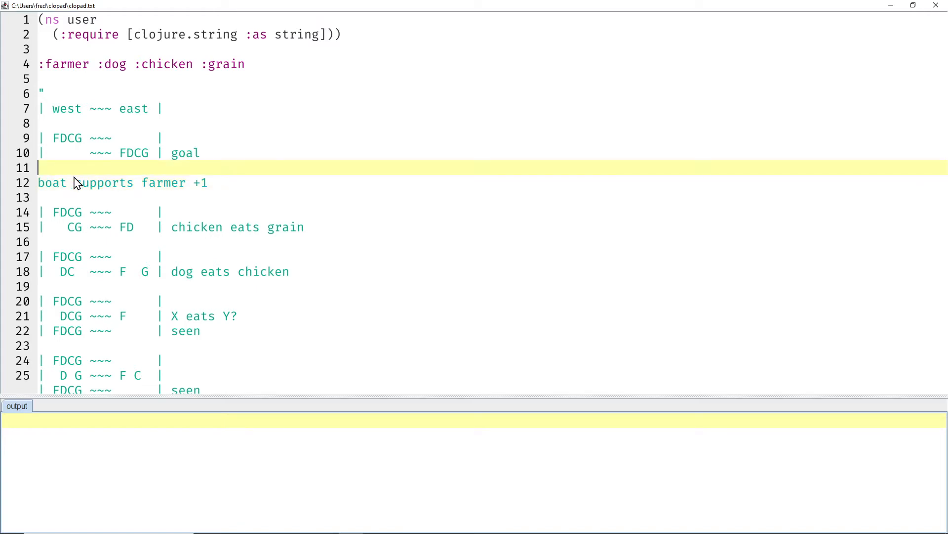
pyautogui.moveTo(121, 235)
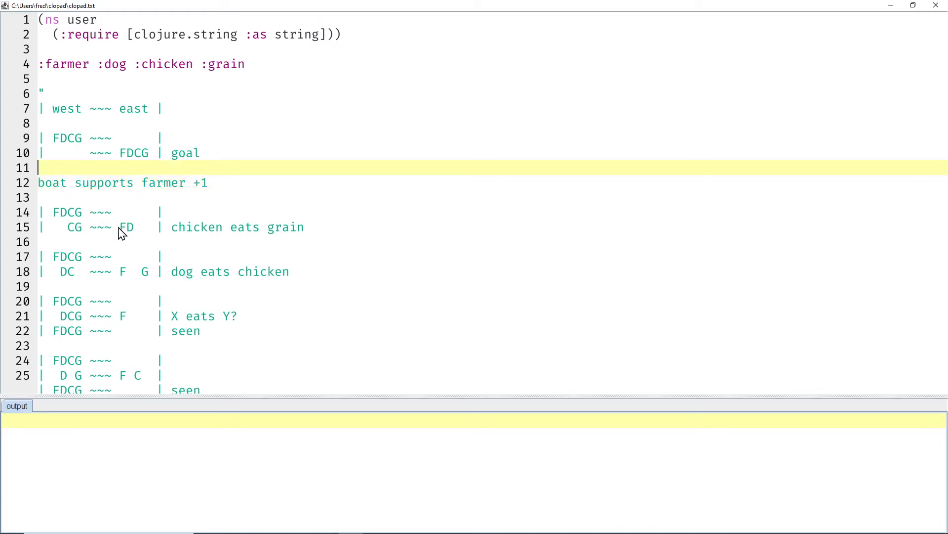
pyautogui.doubleClick(125, 227)
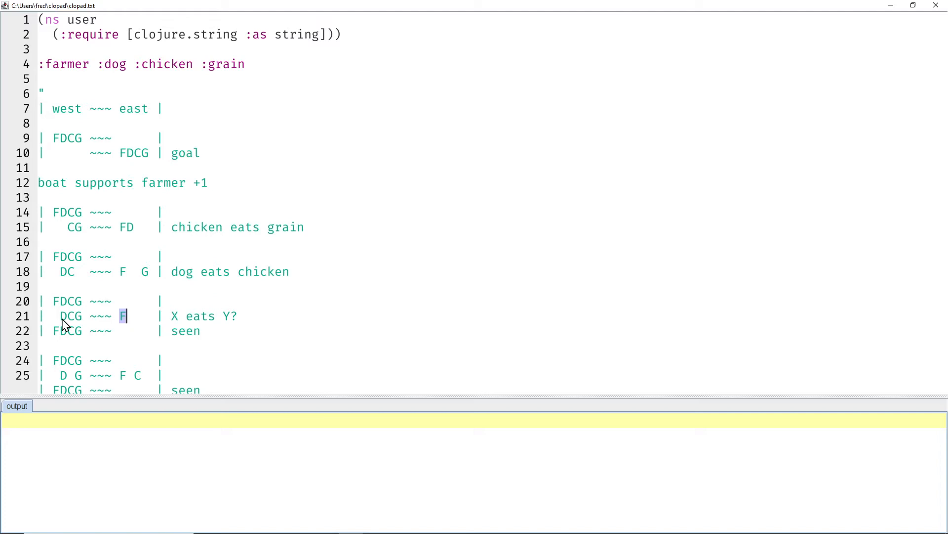
pyautogui.doubleClick(66, 315)
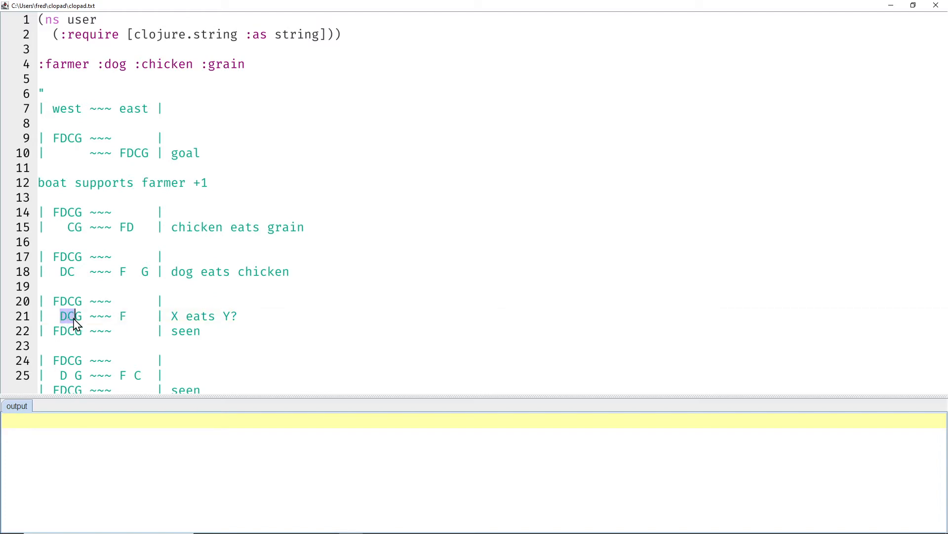
pyautogui.click(62, 316)
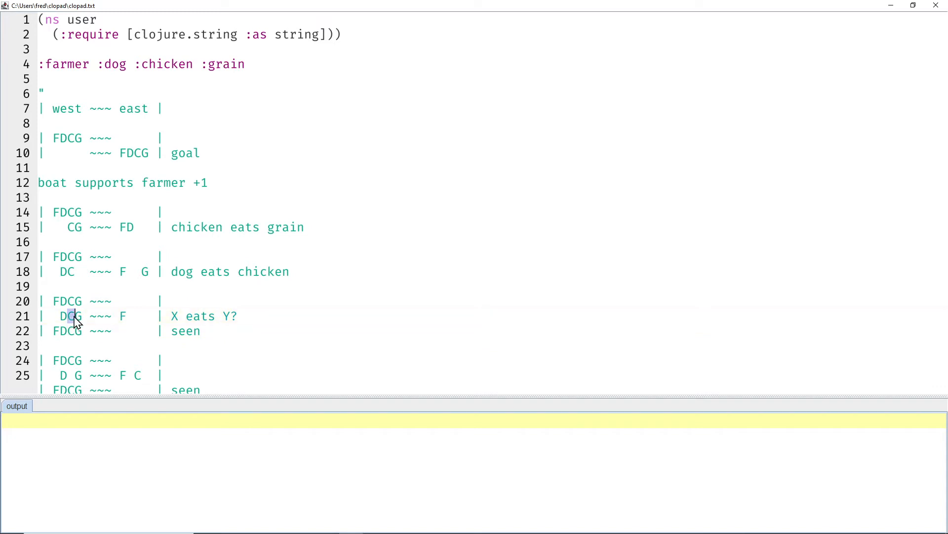
pyautogui.click(73, 316)
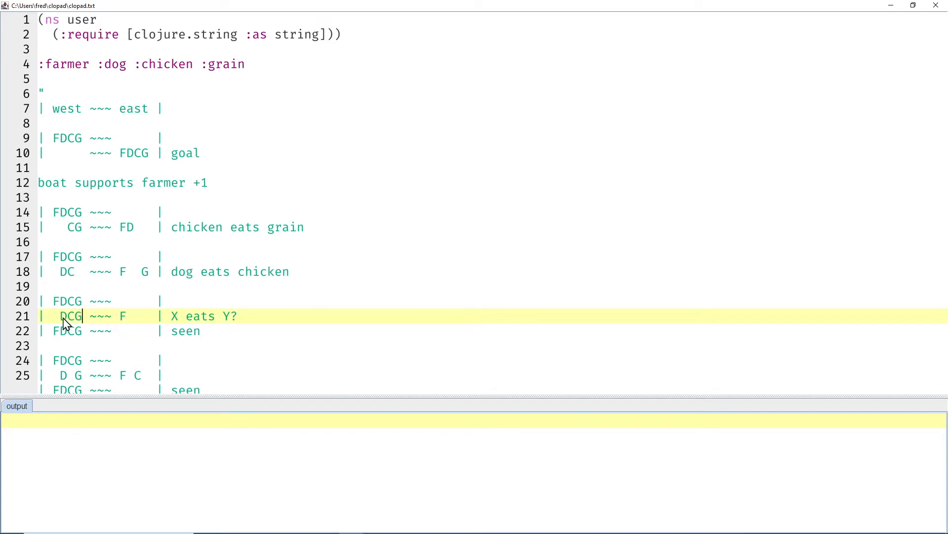
pyautogui.moveTo(68, 324)
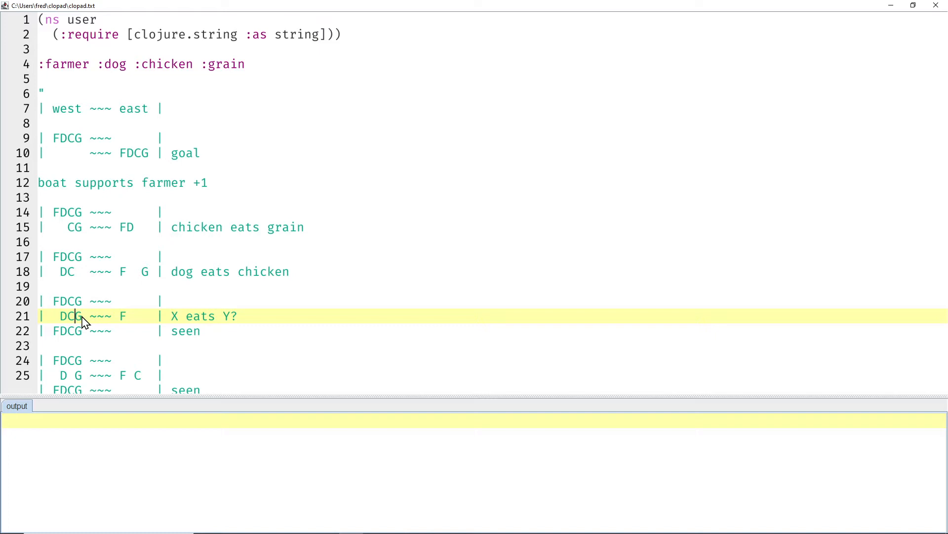
pyautogui.moveTo(92, 322)
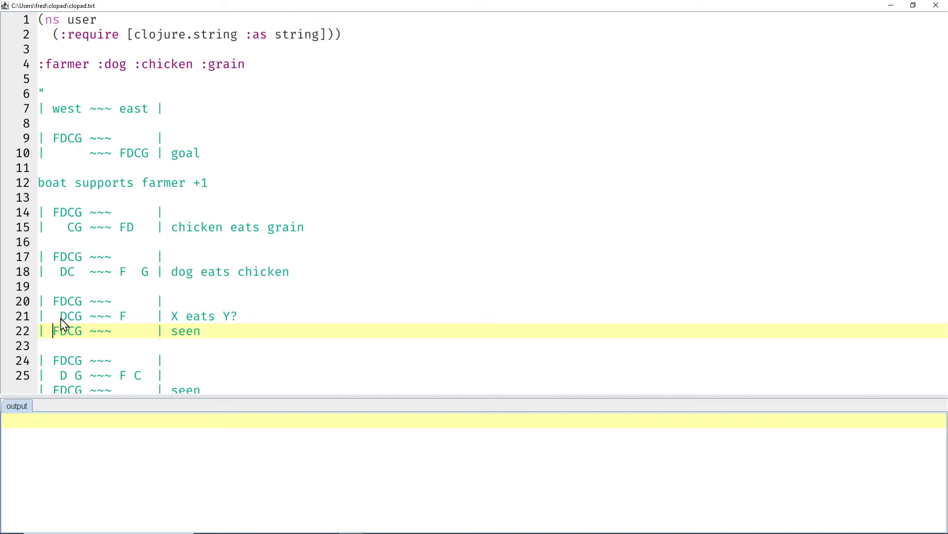
pyautogui.moveTo(54, 306)
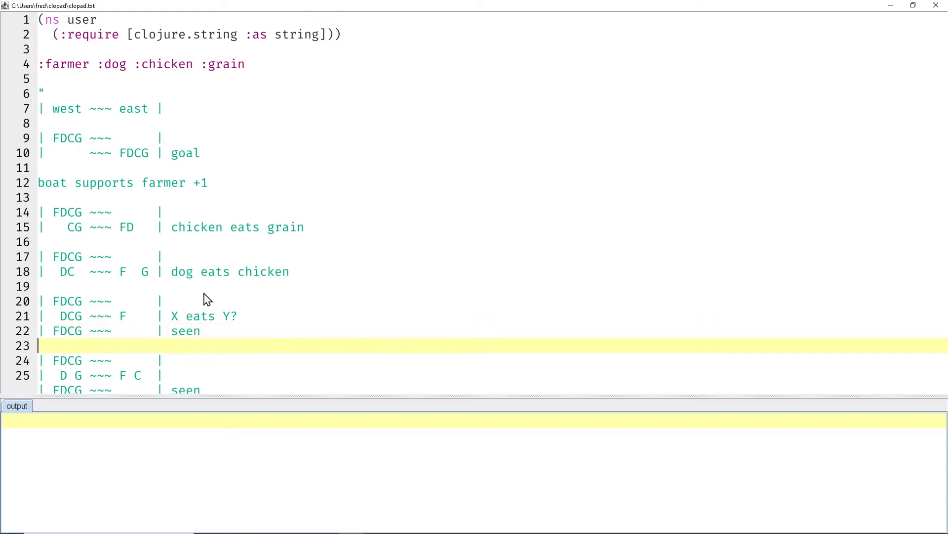
# Walk through cross's parameters farmer-bank, other-bank and farmer-east? and the path returned at the goal.
pyautogui.scroll(-3)
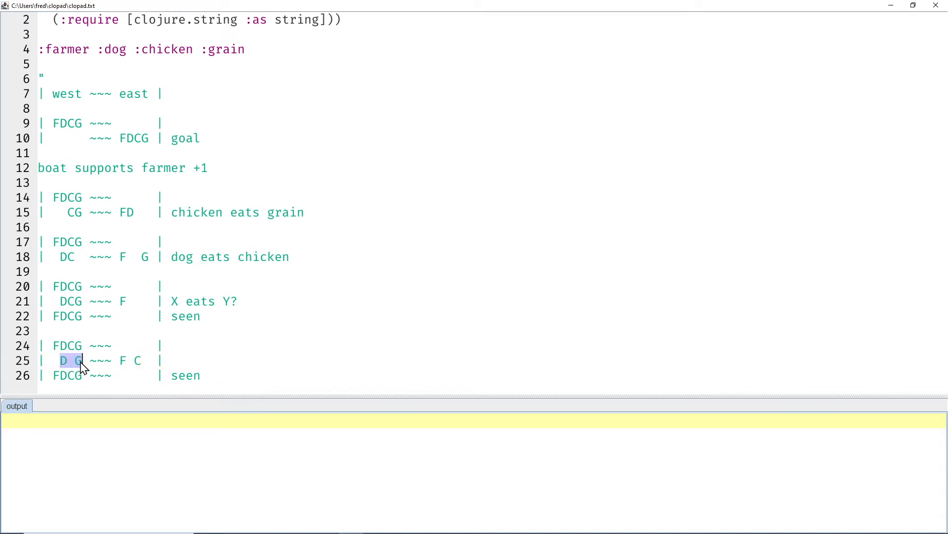
pyautogui.moveTo(108, 369)
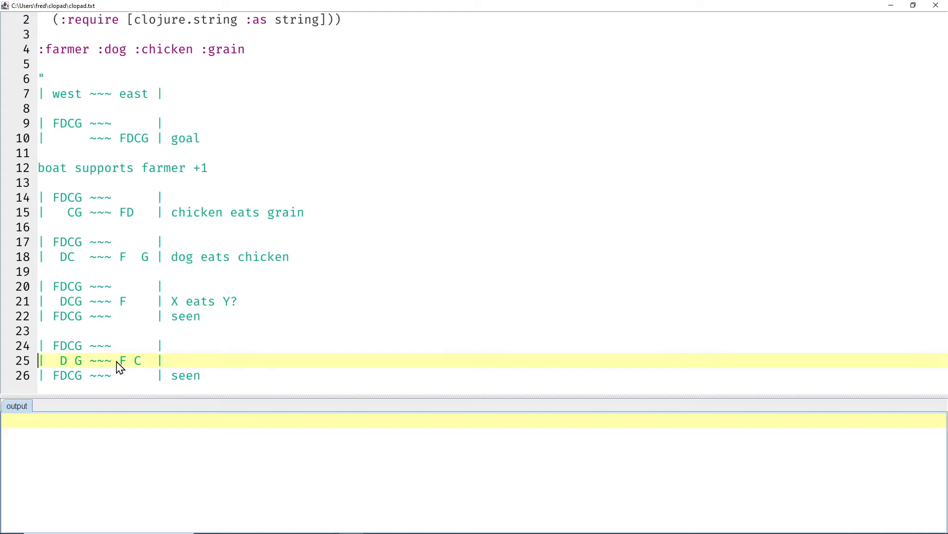
pyautogui.doubleClick(122, 361)
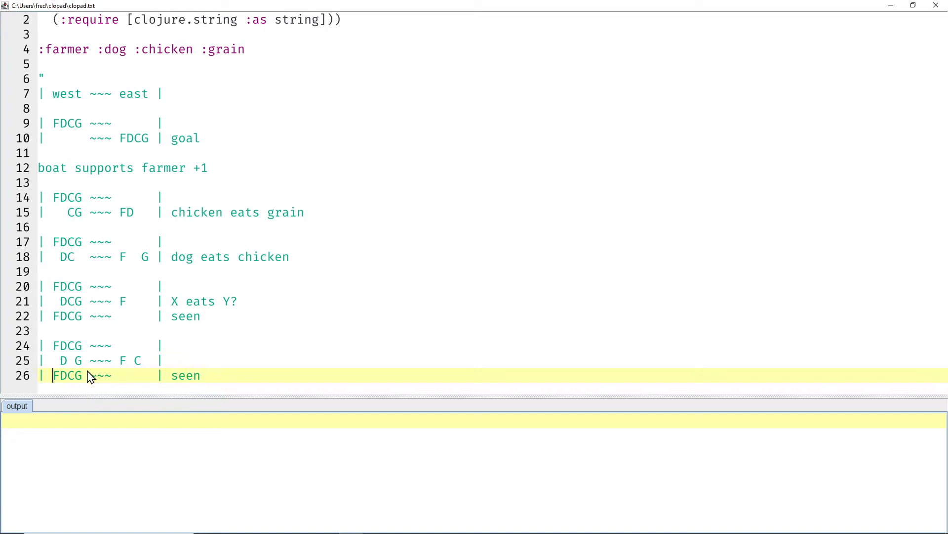
pyautogui.moveTo(121, 366)
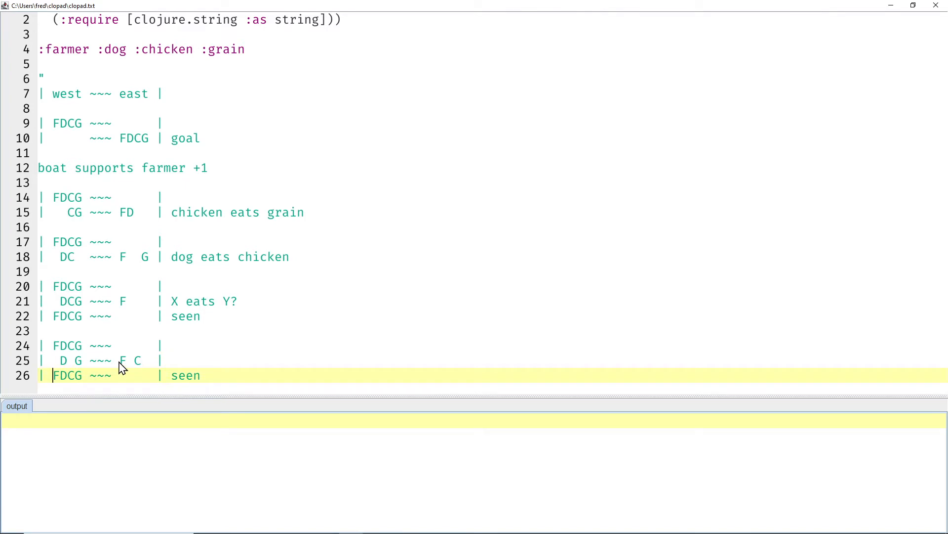
pyautogui.moveTo(149, 334)
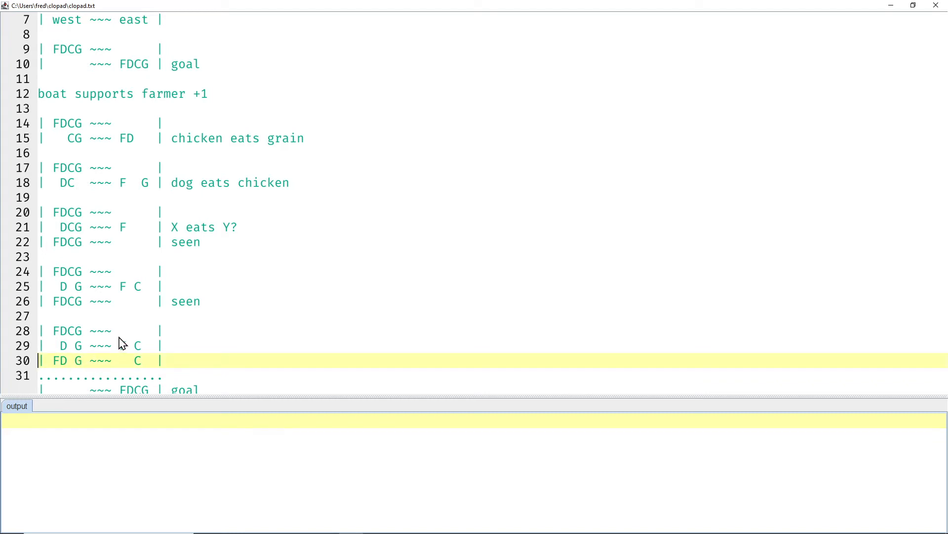
pyautogui.scroll(-3)
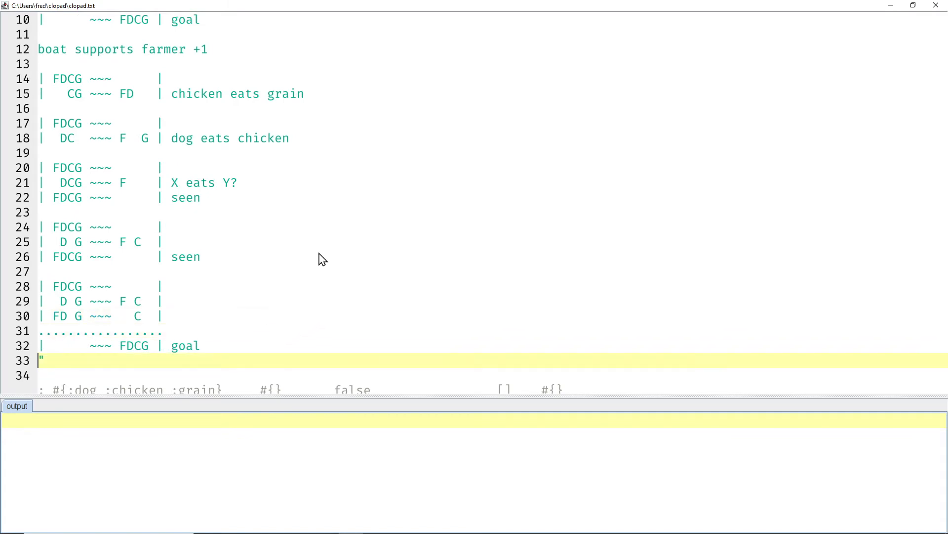
pyautogui.scroll(-3)
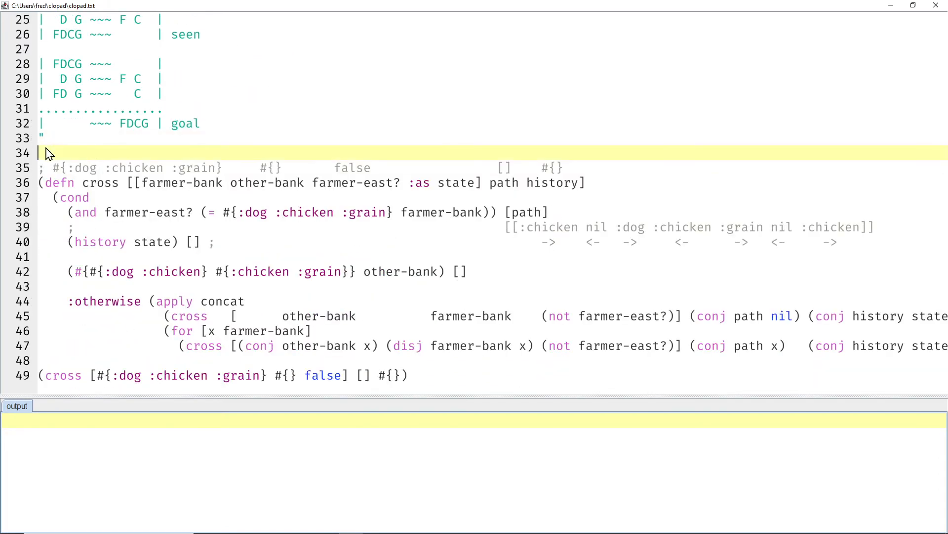
pyautogui.moveTo(308, 114)
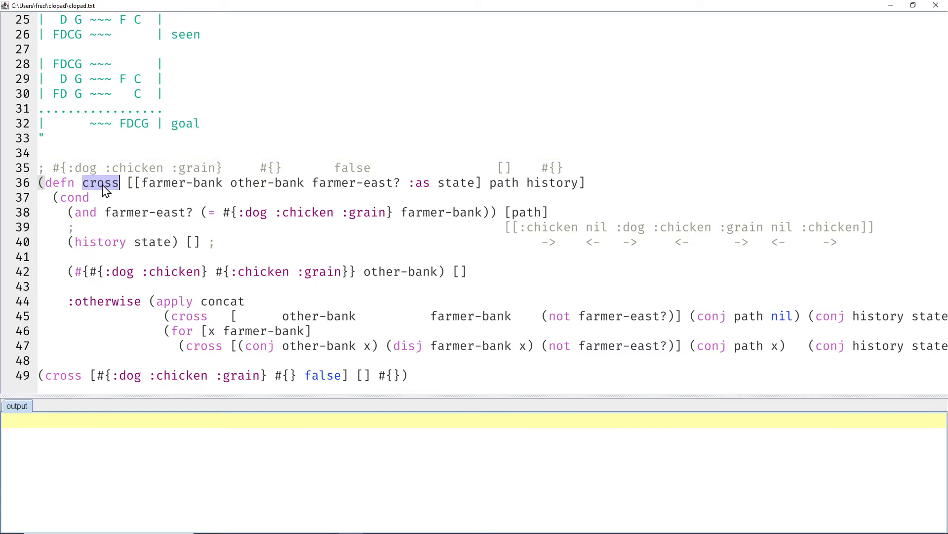
pyautogui.doubleClick(335, 183)
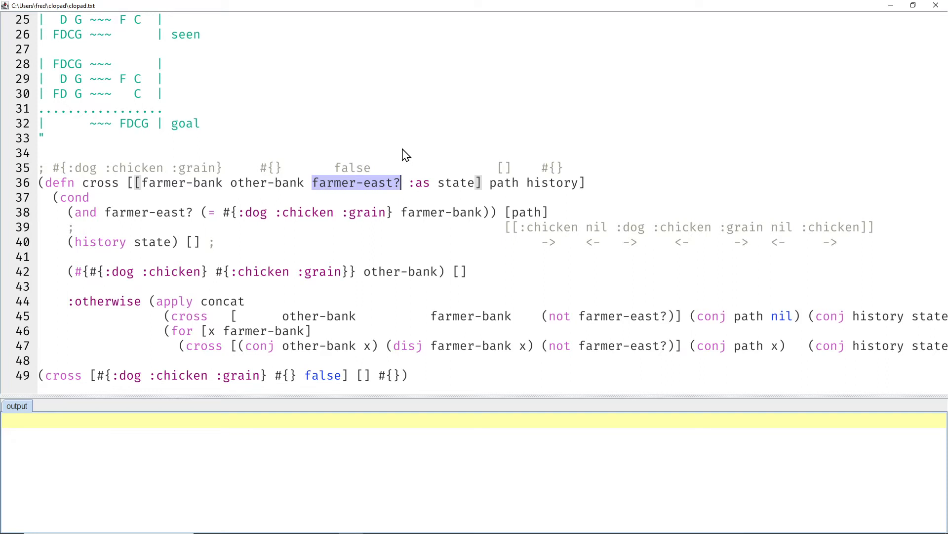
pyautogui.moveTo(177, 193)
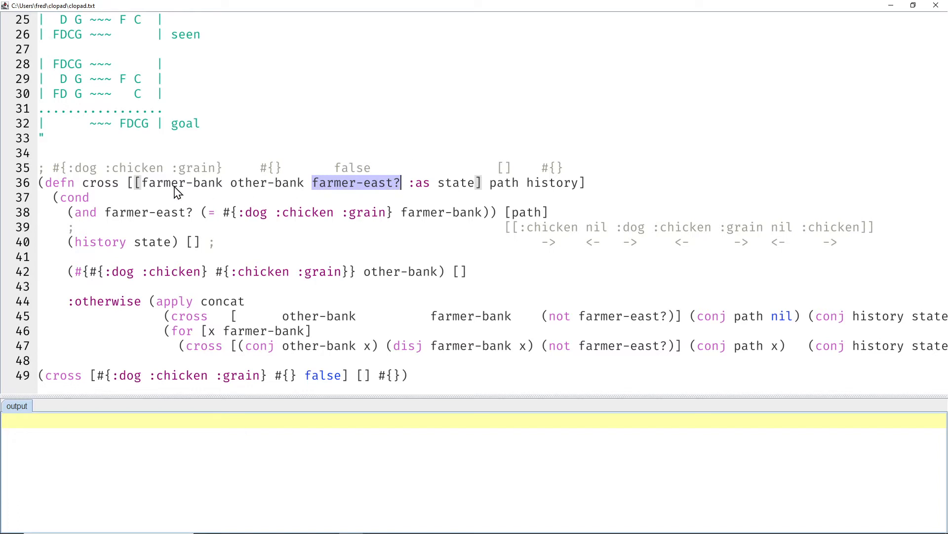
pyautogui.doubleClick(180, 183)
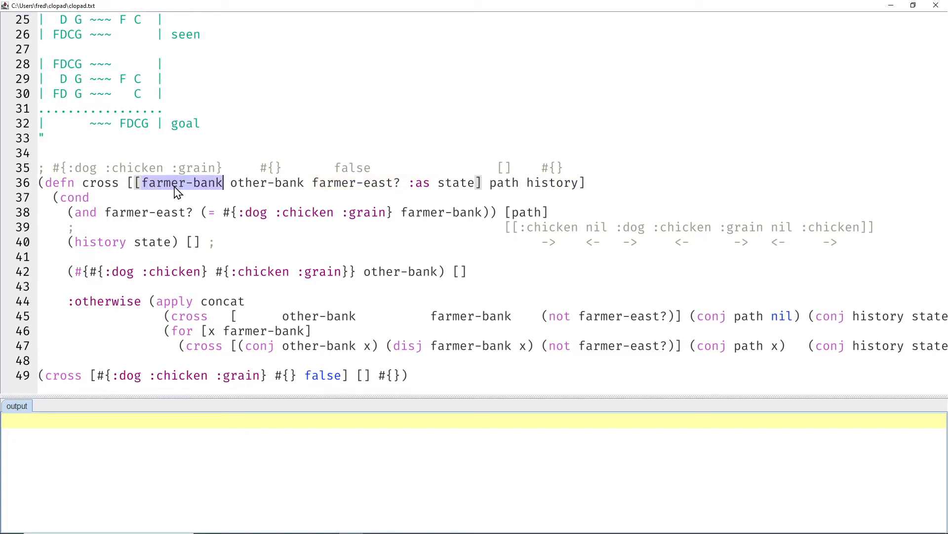
pyautogui.moveTo(106, 174)
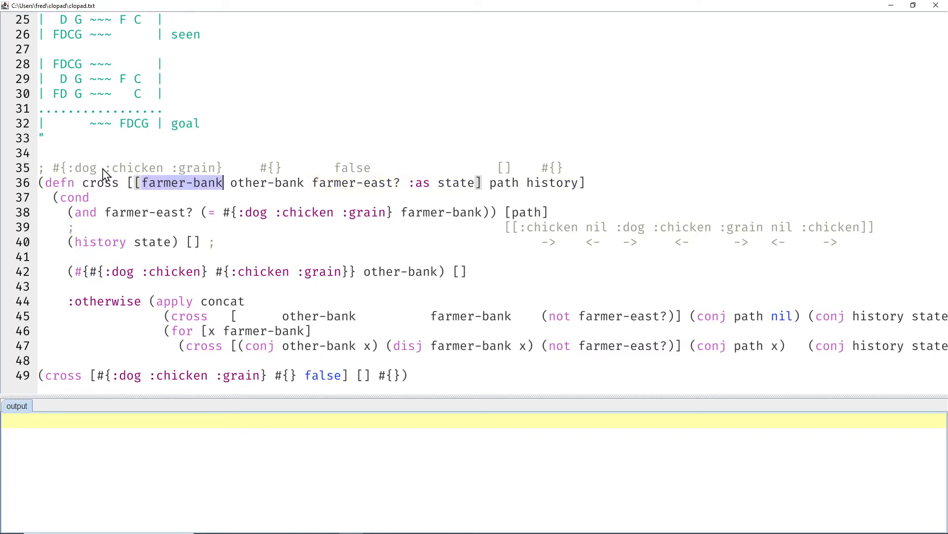
pyautogui.doubleClick(267, 183)
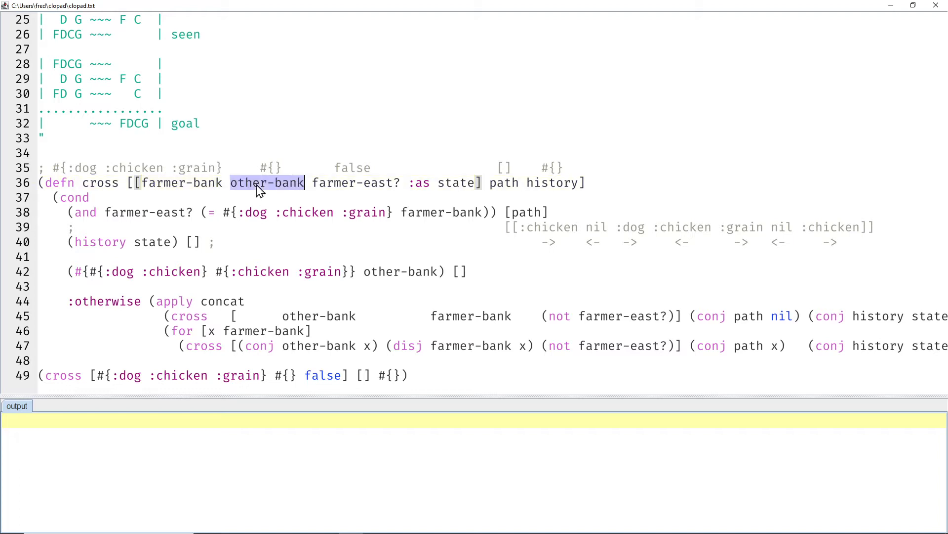
pyautogui.moveTo(276, 168)
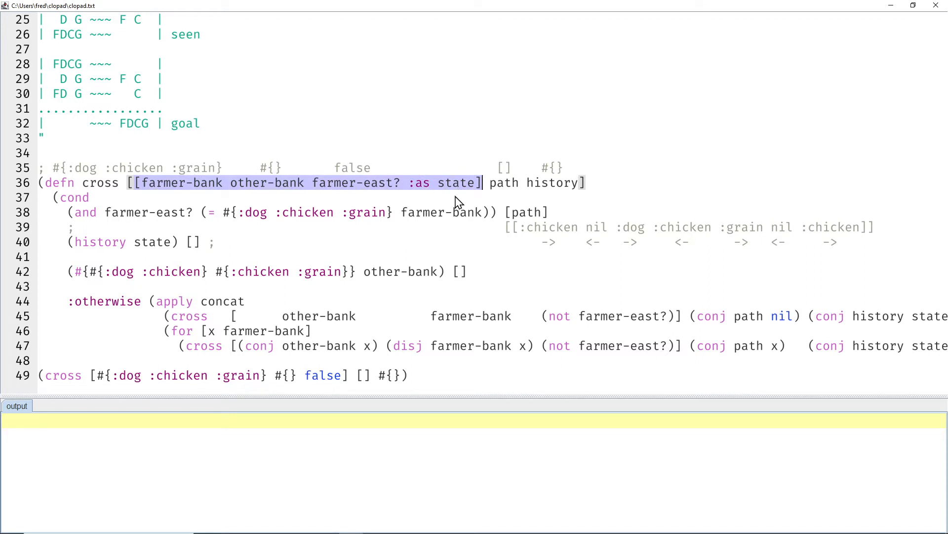
pyautogui.moveTo(461, 156)
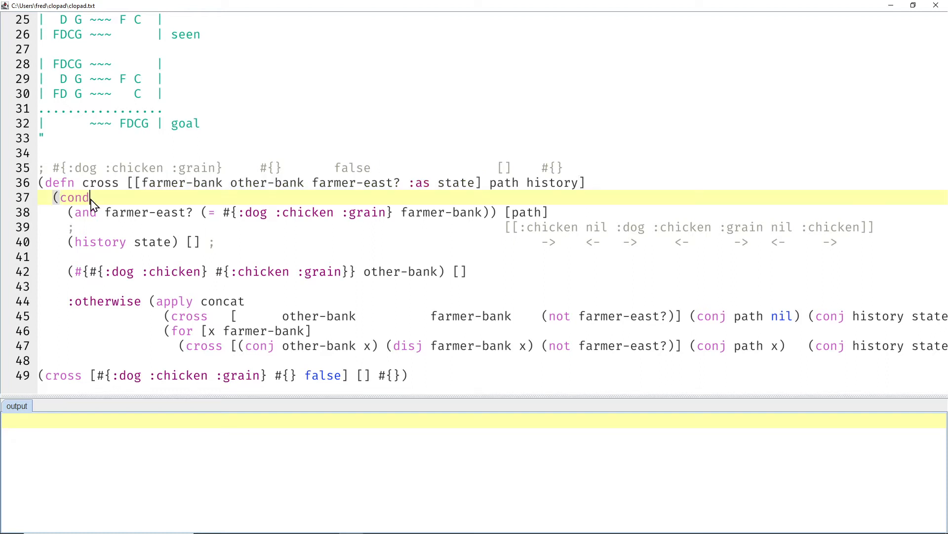
pyautogui.doubleClick(148, 211)
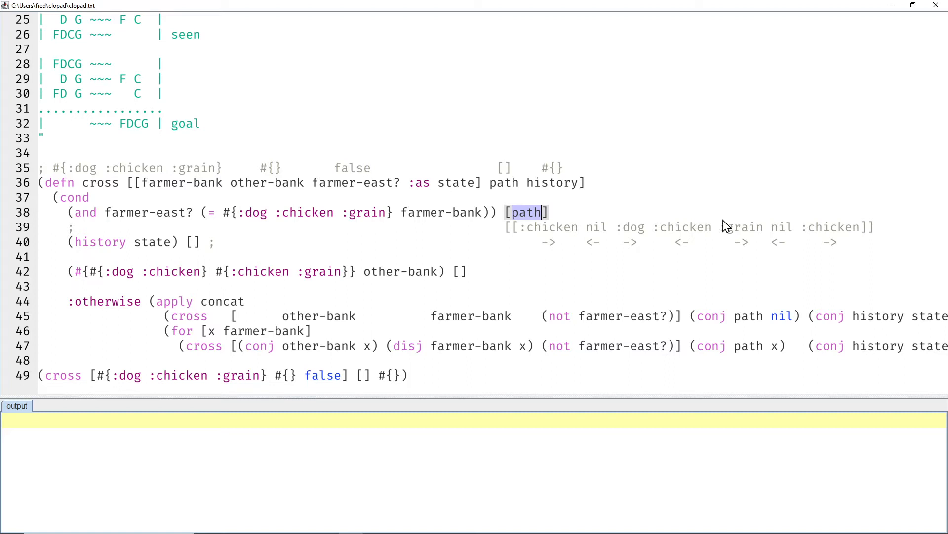
pyautogui.moveTo(624, 199)
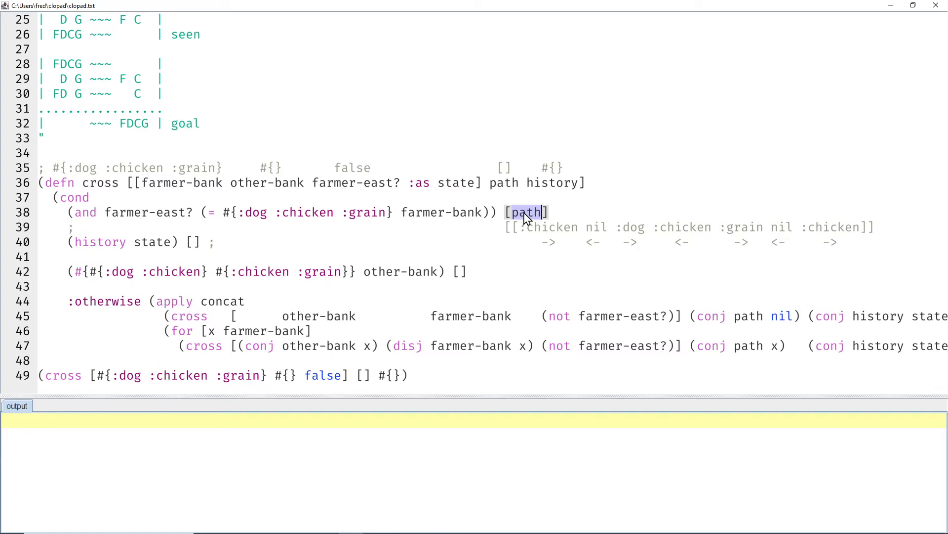
pyautogui.moveTo(554, 214)
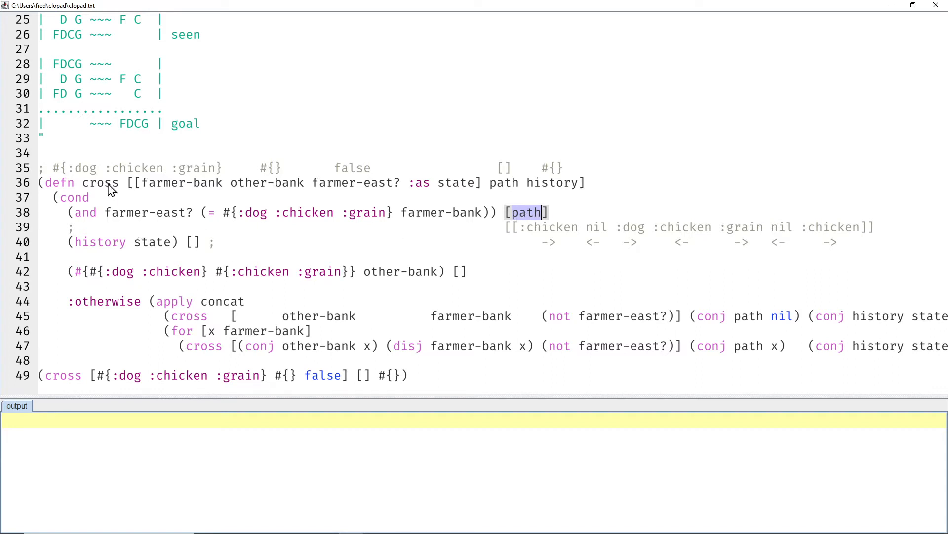
# Trace the repeated-state empty result and the :otherwise branch's nil crossing with swapped bank arguments.
pyautogui.doubleClick(101, 183)
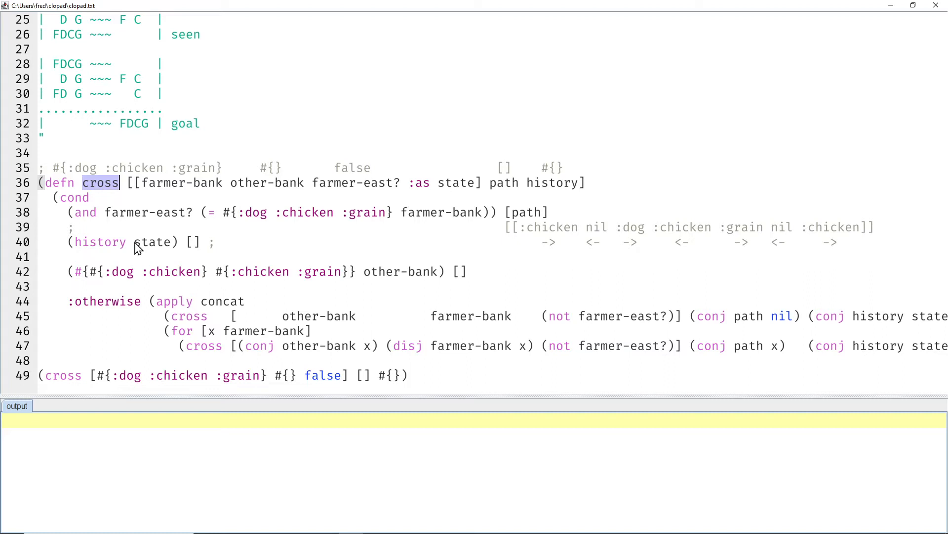
pyautogui.doubleClick(154, 242)
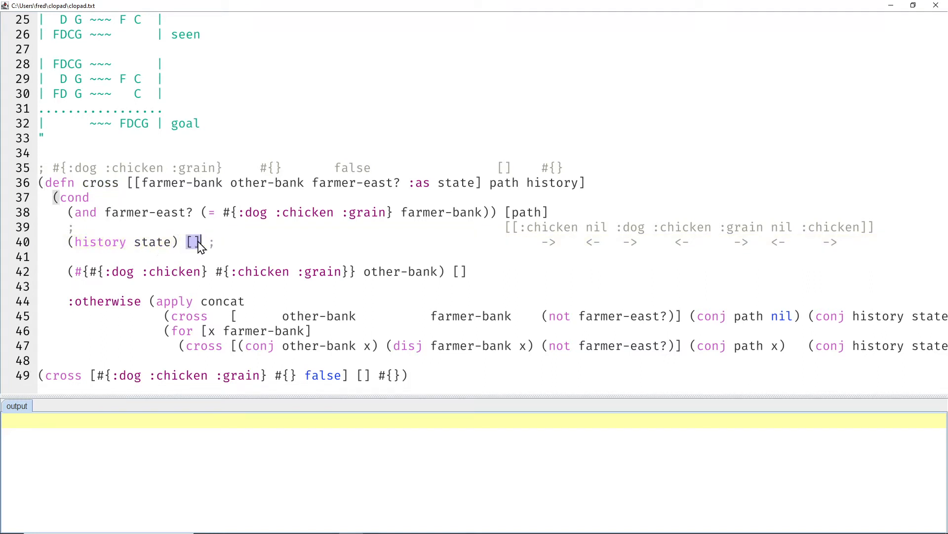
pyautogui.moveTo(230, 242)
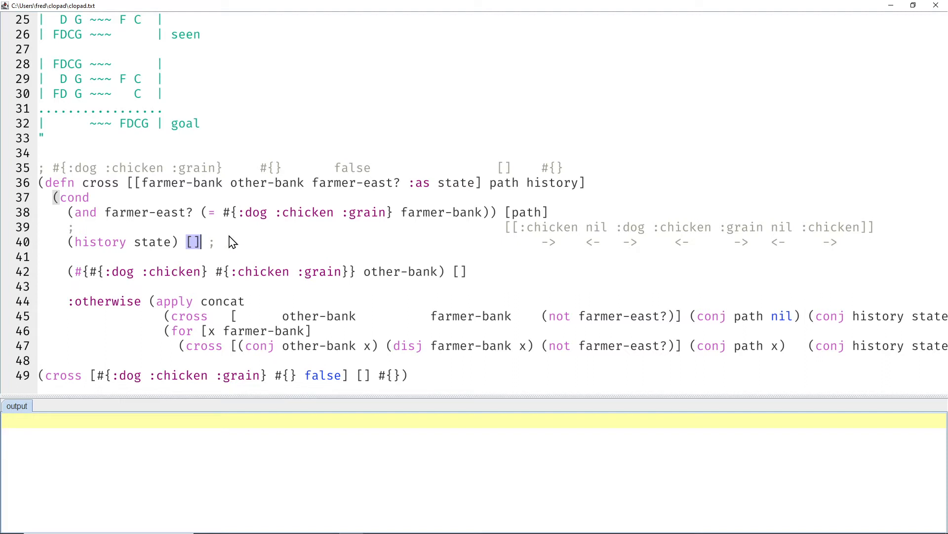
pyautogui.moveTo(370, 273)
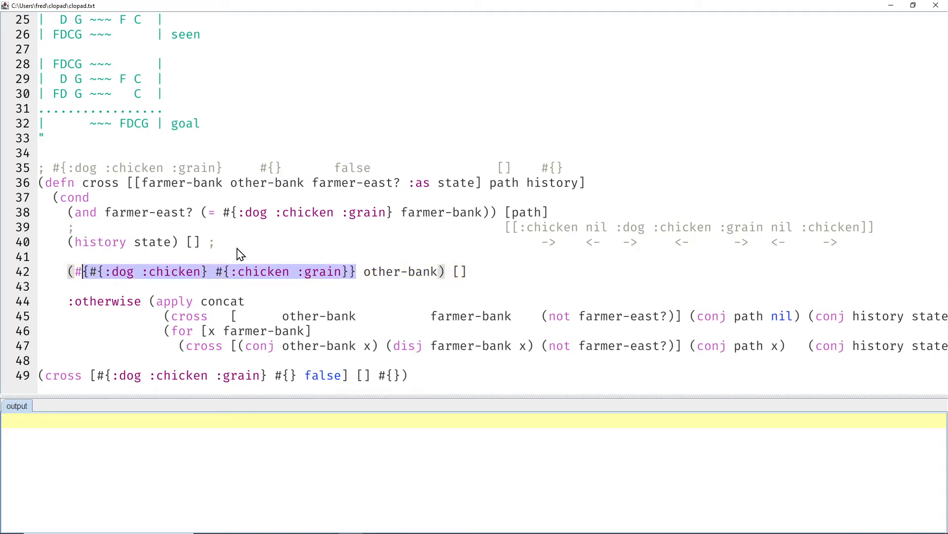
pyautogui.moveTo(337, 260)
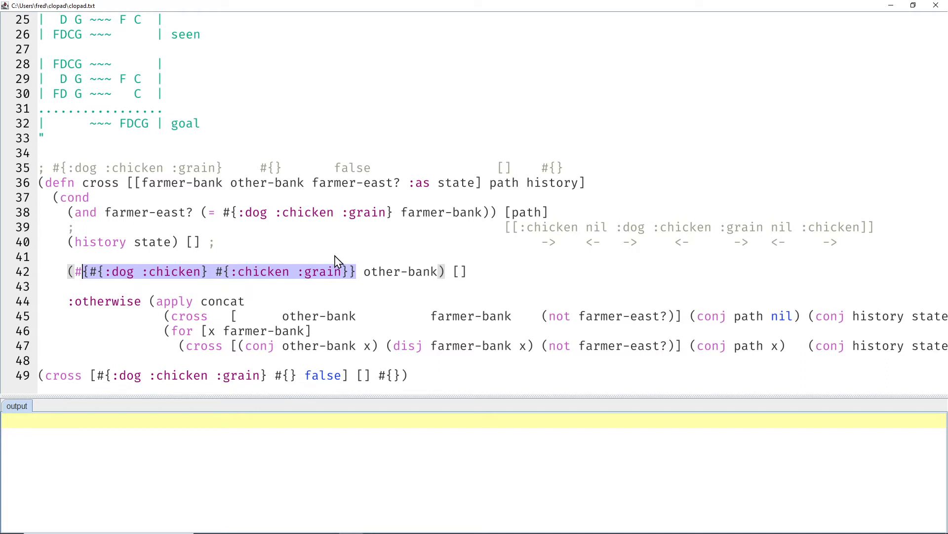
pyautogui.moveTo(193, 300)
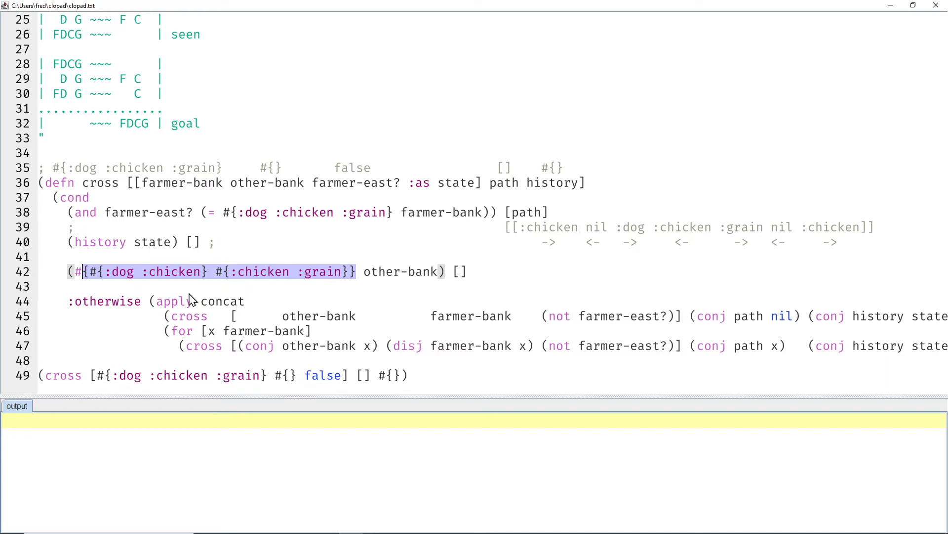
pyautogui.doubleClick(104, 301)
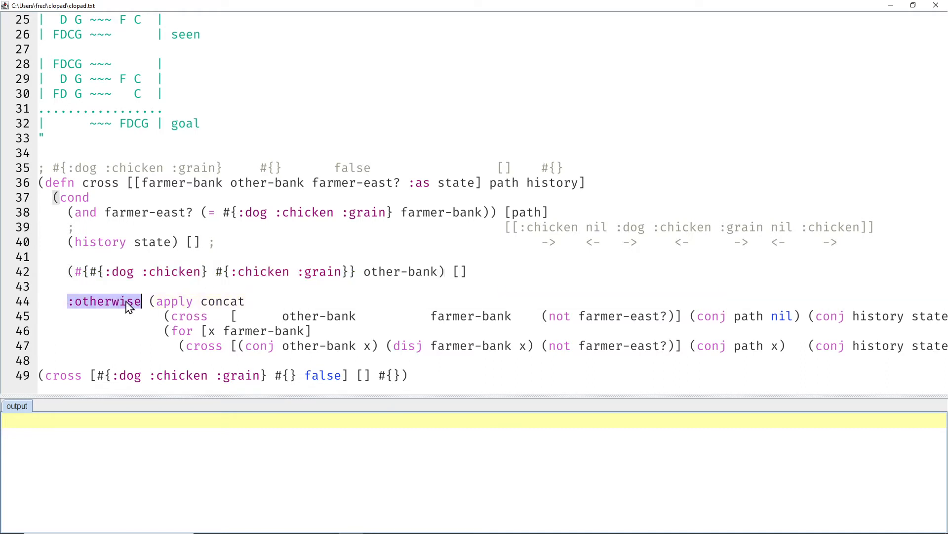
pyautogui.click(193, 315)
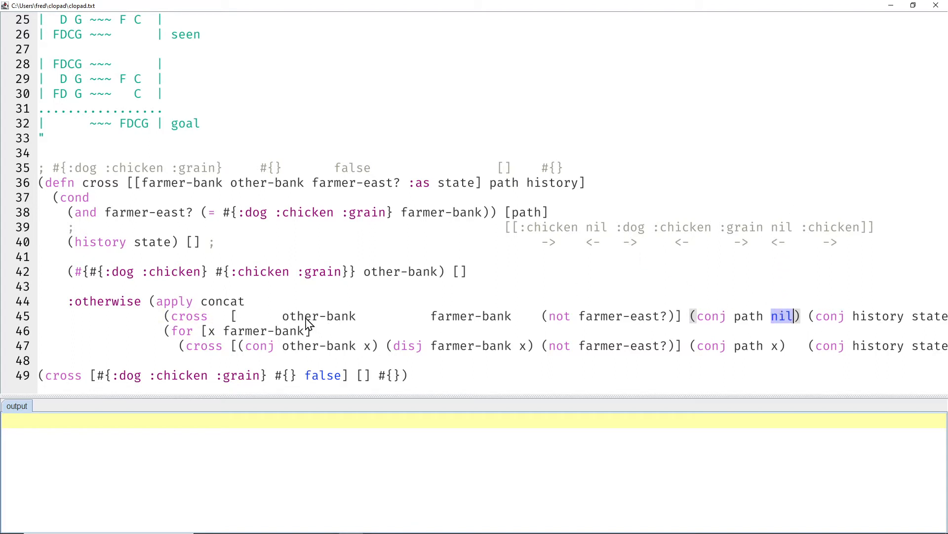
pyautogui.doubleClick(318, 315)
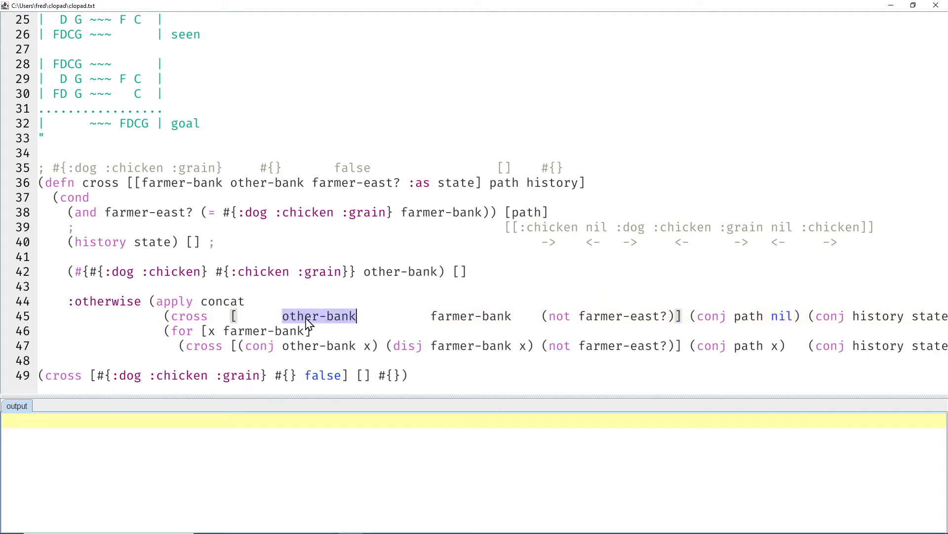
pyautogui.doubleClick(471, 315)
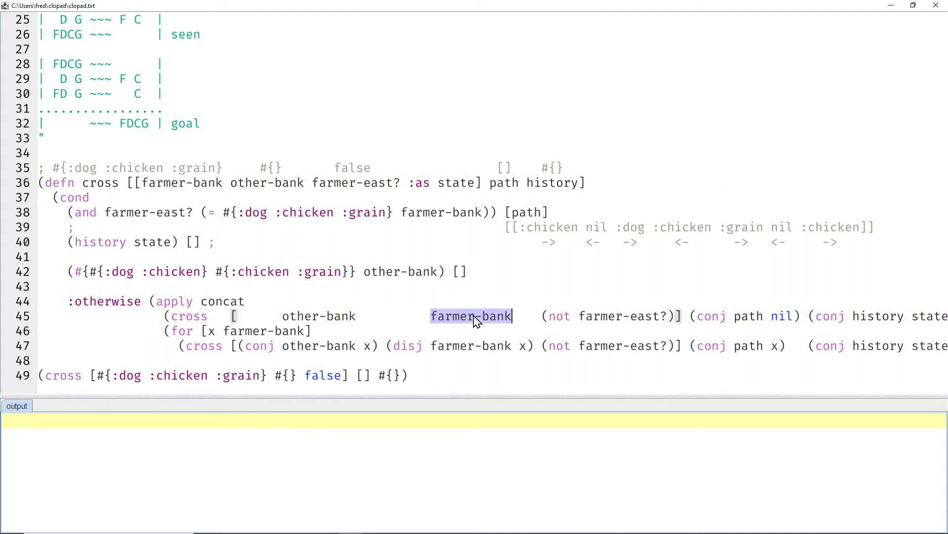
pyautogui.doubleClick(267, 183)
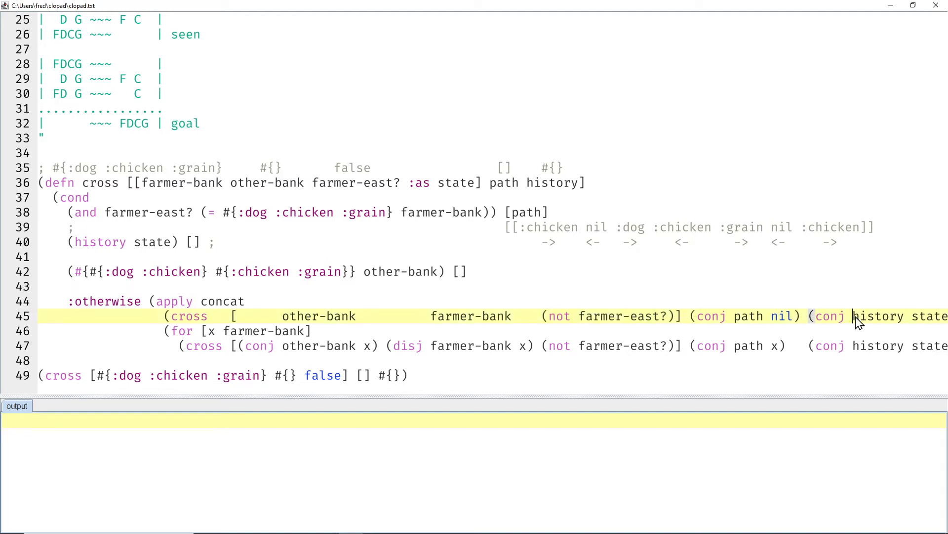
pyautogui.moveTo(229, 350)
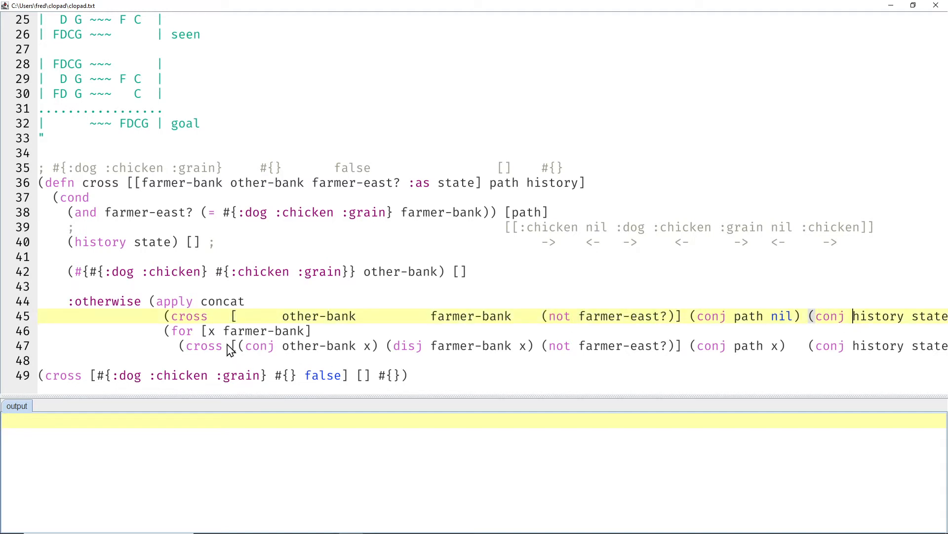
# Follow the carried item x through the recursive cross call in the otherwise branch.
pyautogui.doubleClick(210, 330)
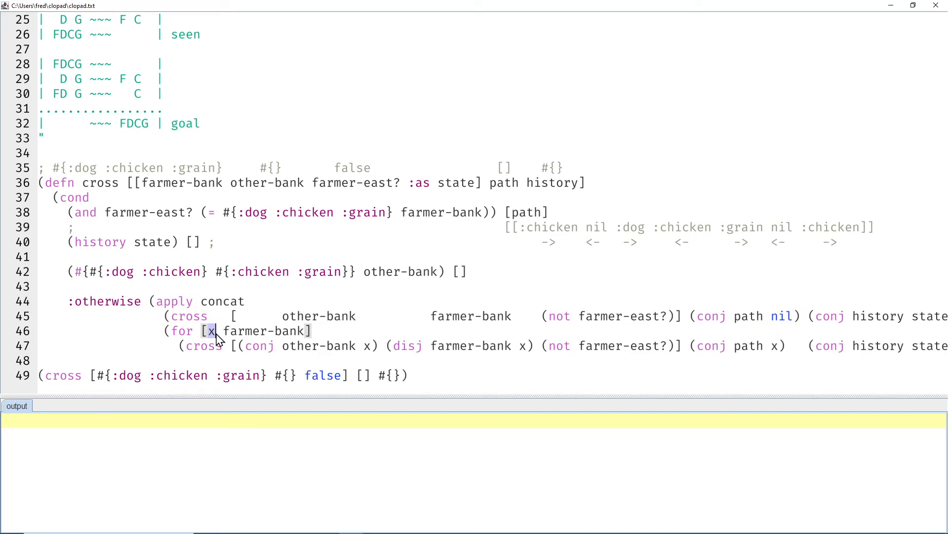
pyautogui.doubleClick(203, 346)
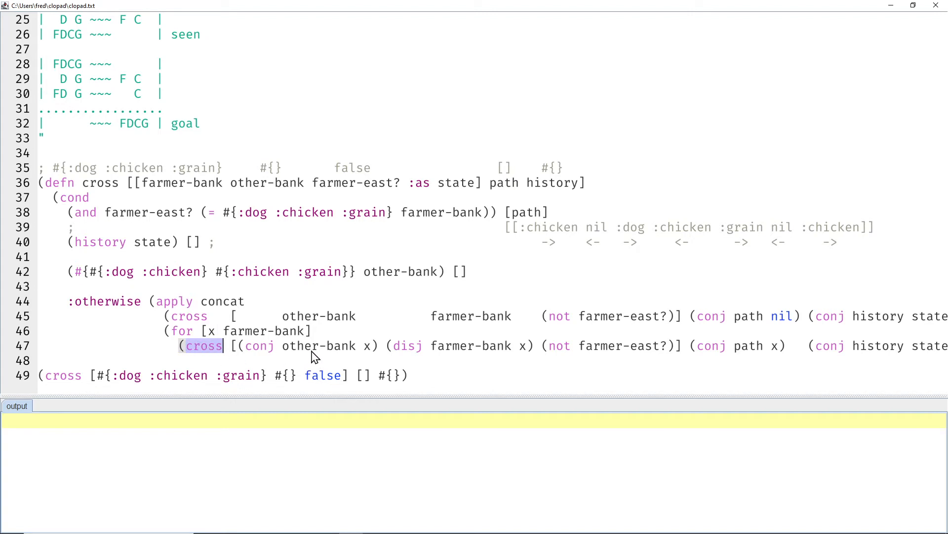
pyautogui.doubleClick(317, 345)
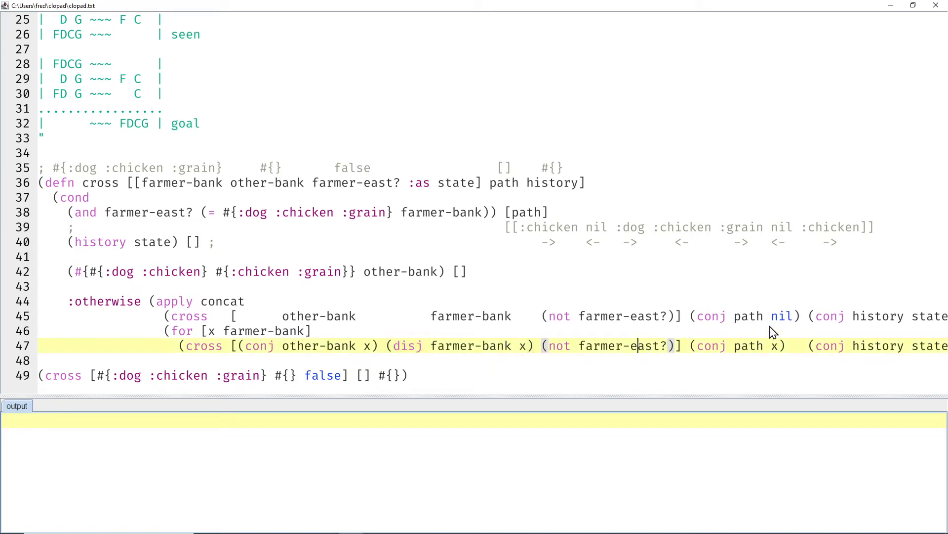
pyautogui.doubleClick(774, 346)
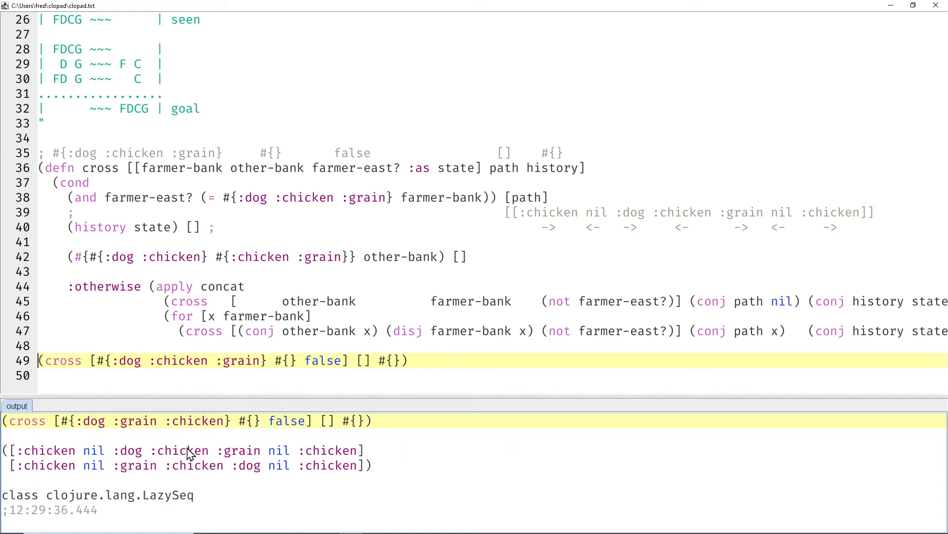
pyautogui.moveTo(52, 475)
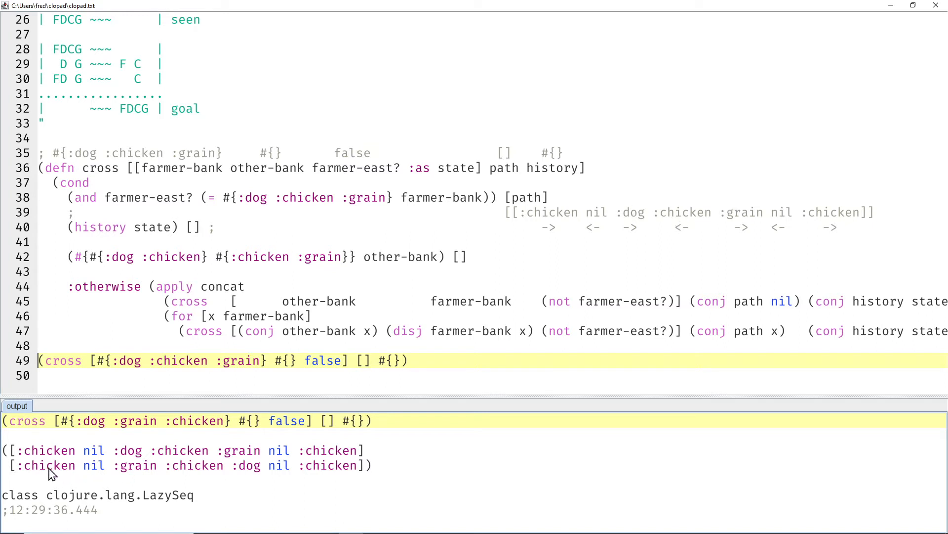
pyautogui.moveTo(325, 492)
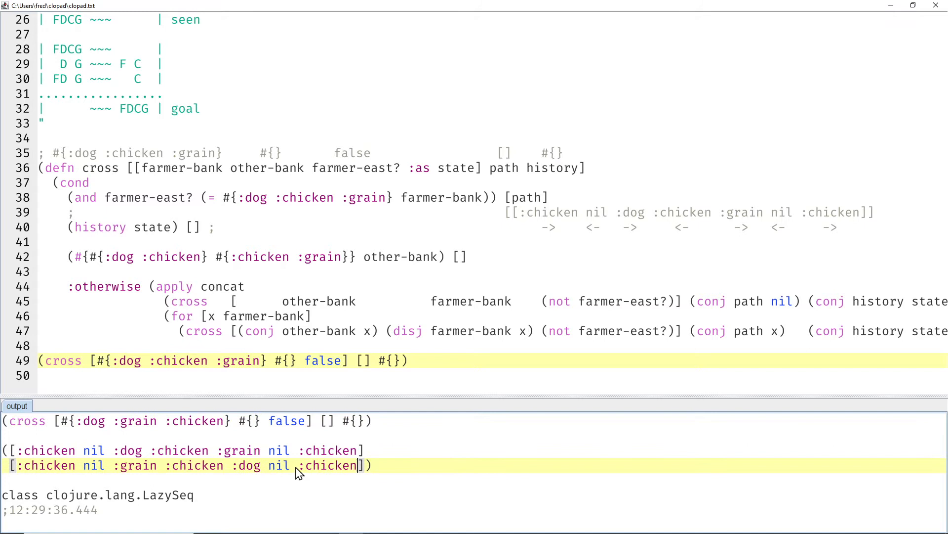
pyautogui.moveTo(188, 444)
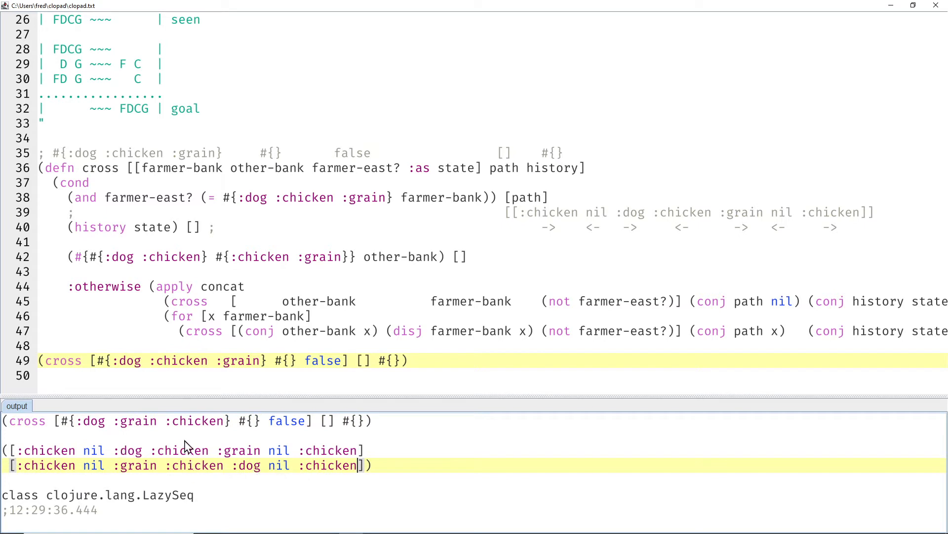
pyautogui.moveTo(313, 487)
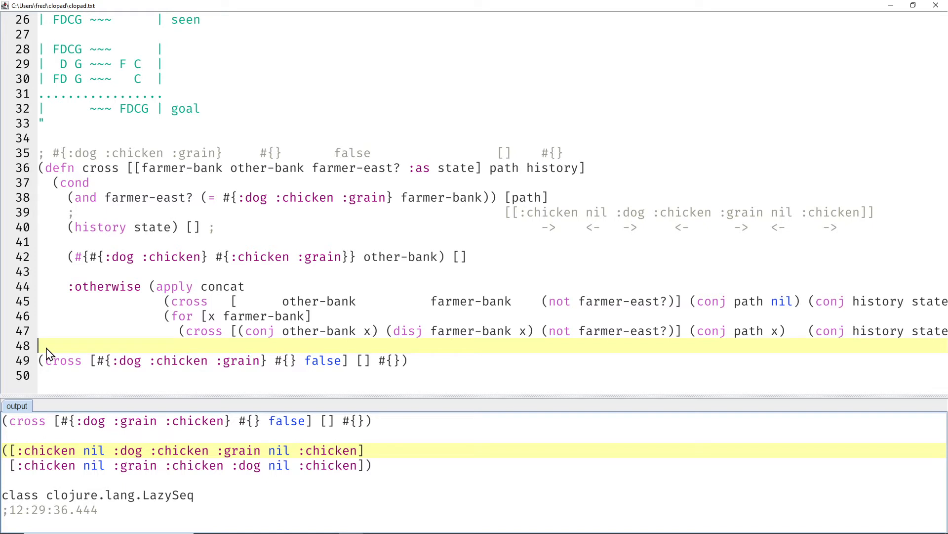
pyautogui.moveTo(163, 291)
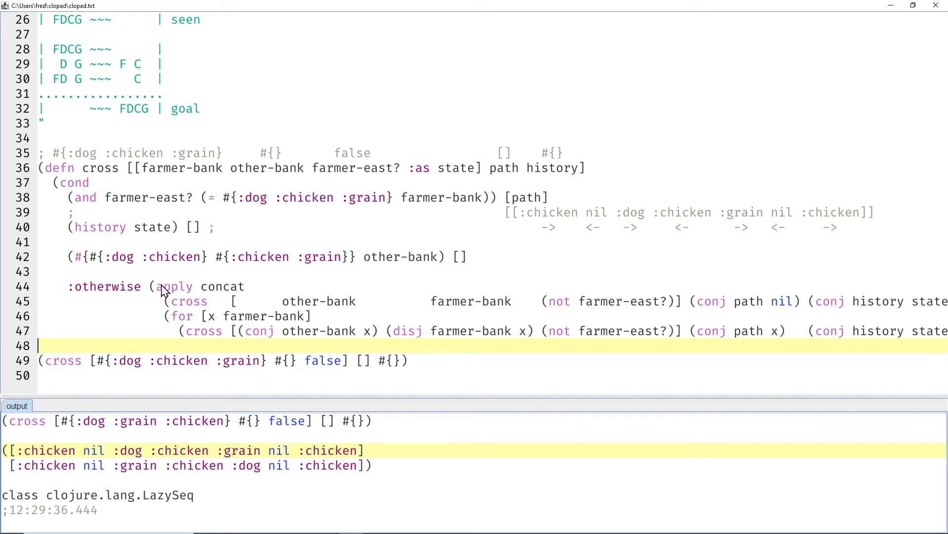
# Highlight the vector [1 2 3] and the quoted list of vectors on line 53 before consing them.
pyautogui.moveTo(156, 287); pyautogui.dragTo(217, 330)
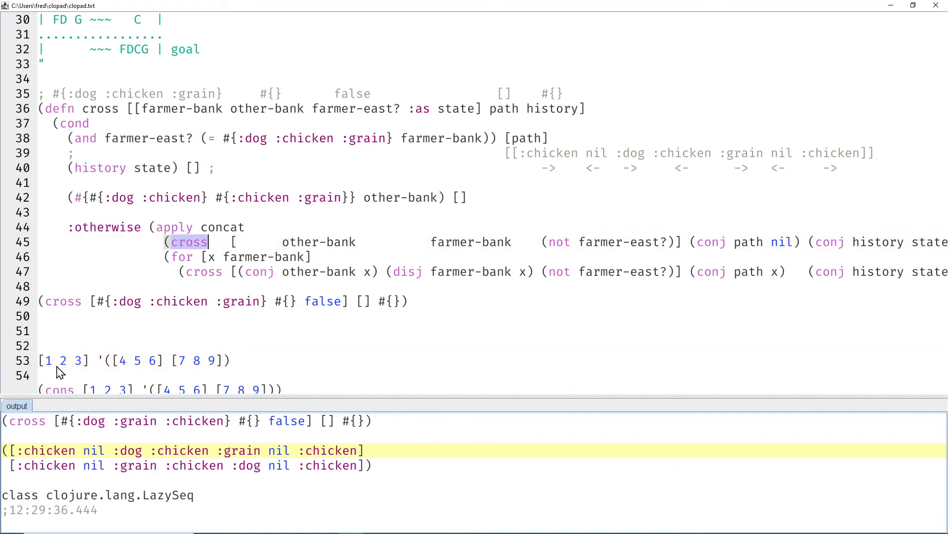
pyautogui.moveTo(40, 360); pyautogui.dragTo(90, 360)
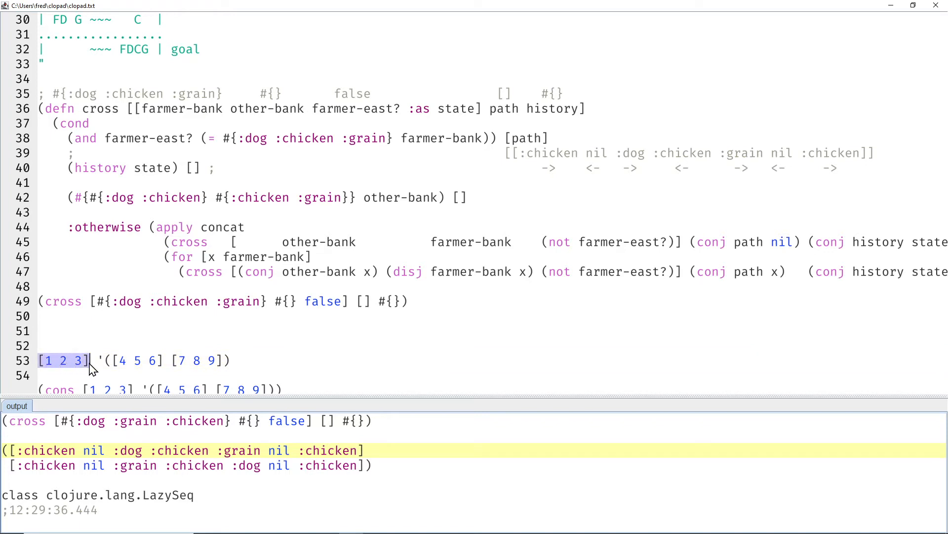
pyautogui.moveTo(65, 370)
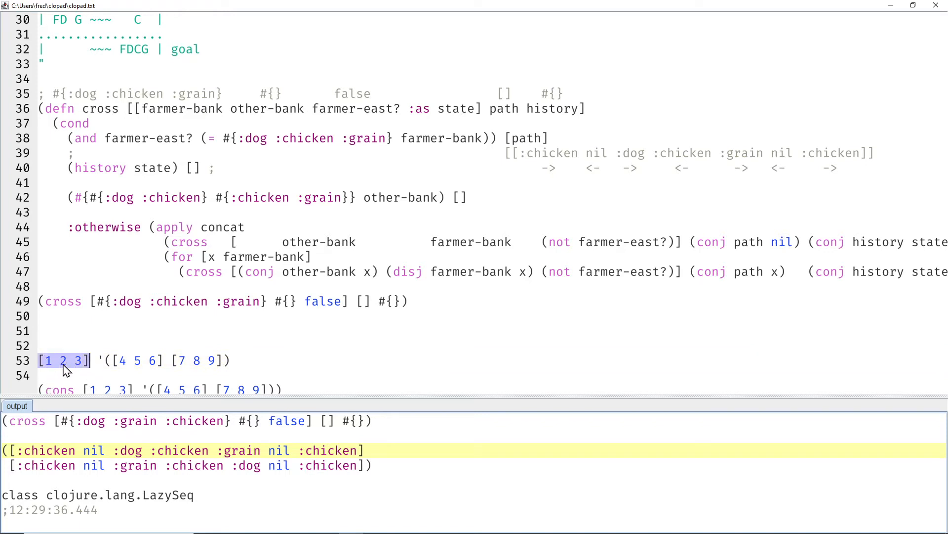
pyautogui.moveTo(86, 341)
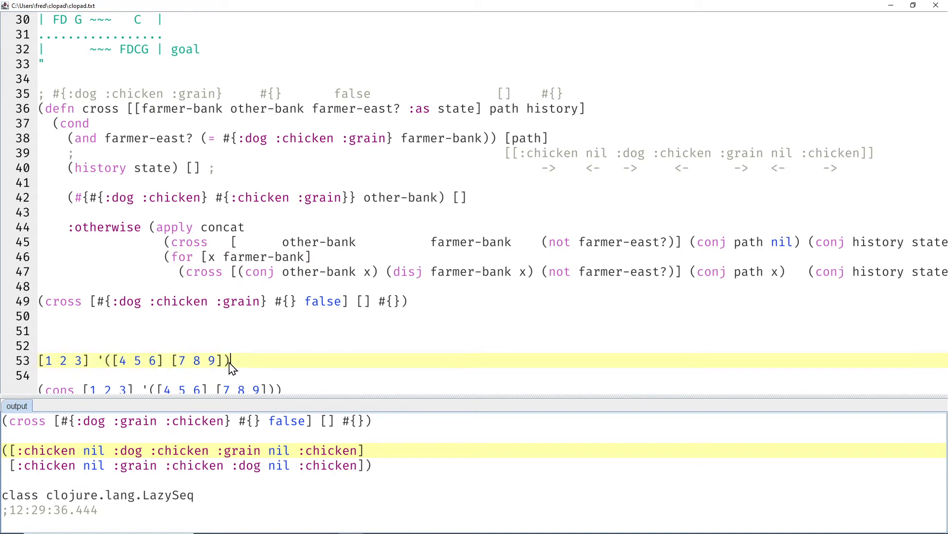
pyautogui.doubleClick(137, 360)
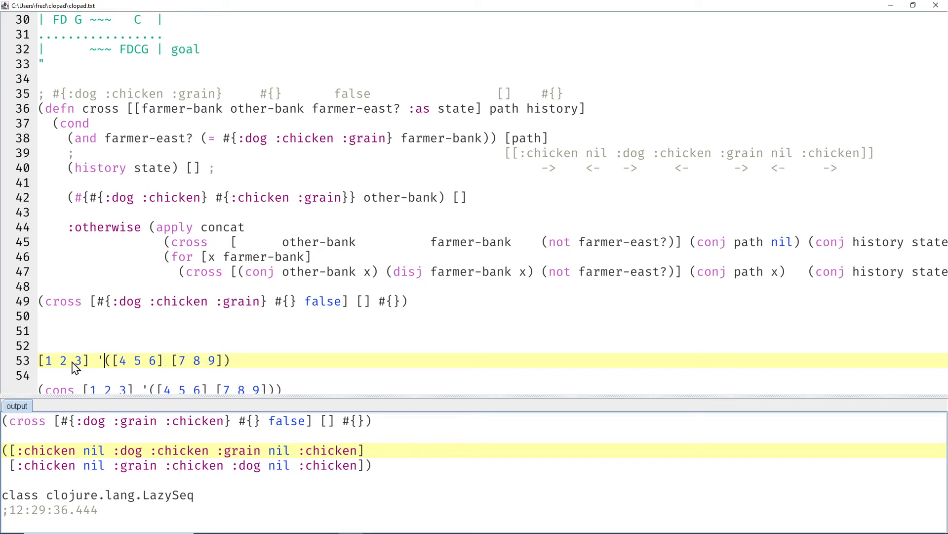
pyautogui.doubleClick(79, 359)
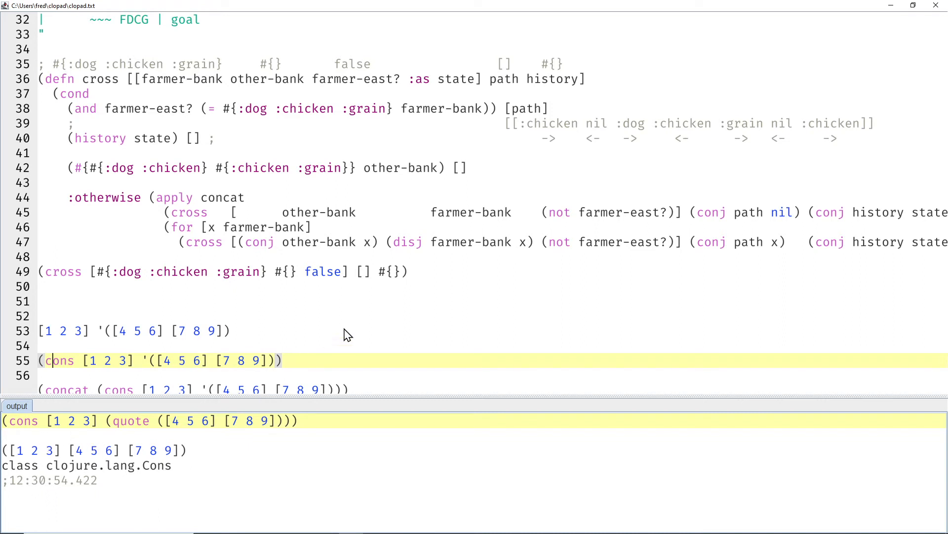
pyautogui.moveTo(378, 348)
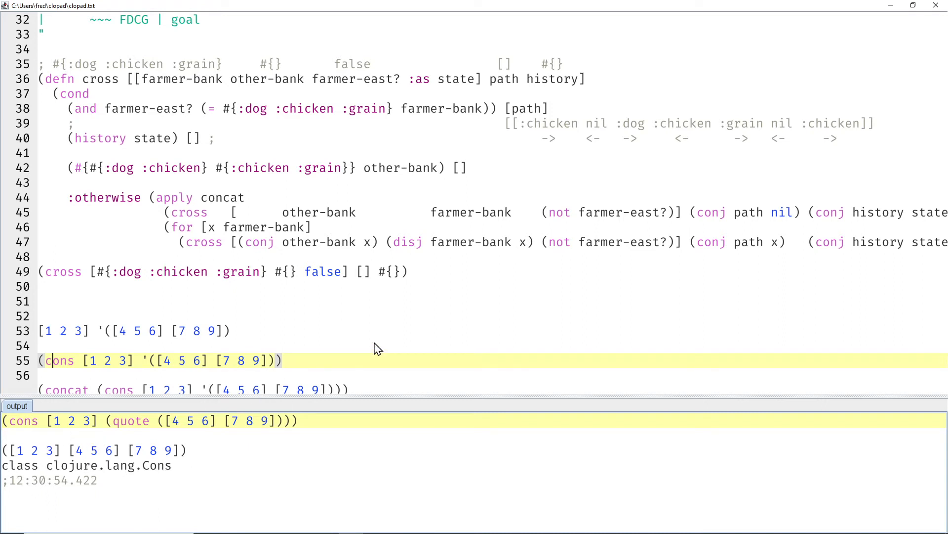
# Scroll to the cons and concat output returning the three vectors as a LazySeq.
pyautogui.scroll(-3)
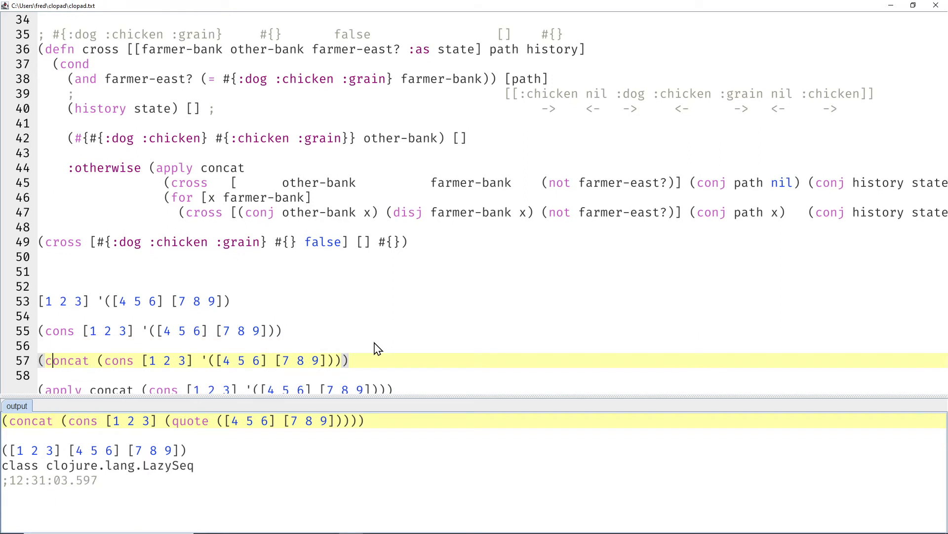
pyautogui.moveTo(76, 354)
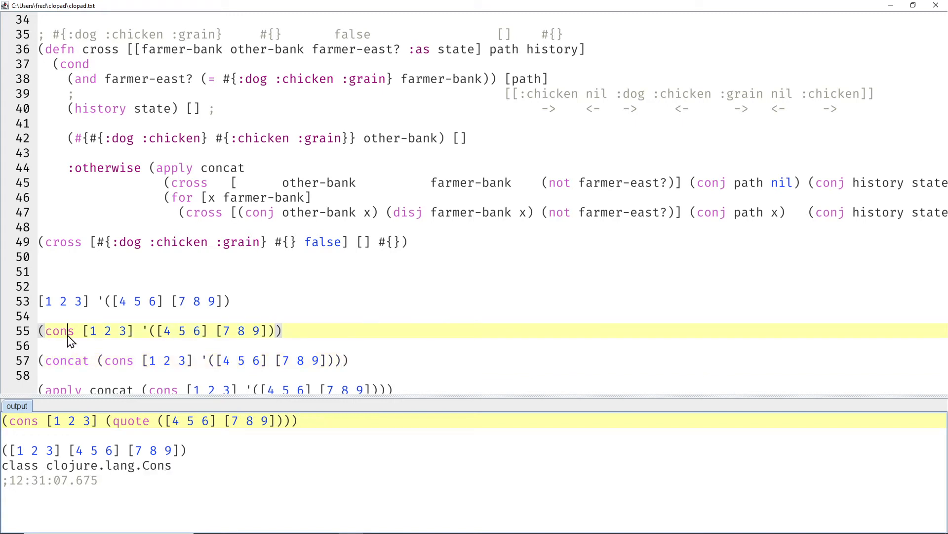
pyautogui.moveTo(186, 457)
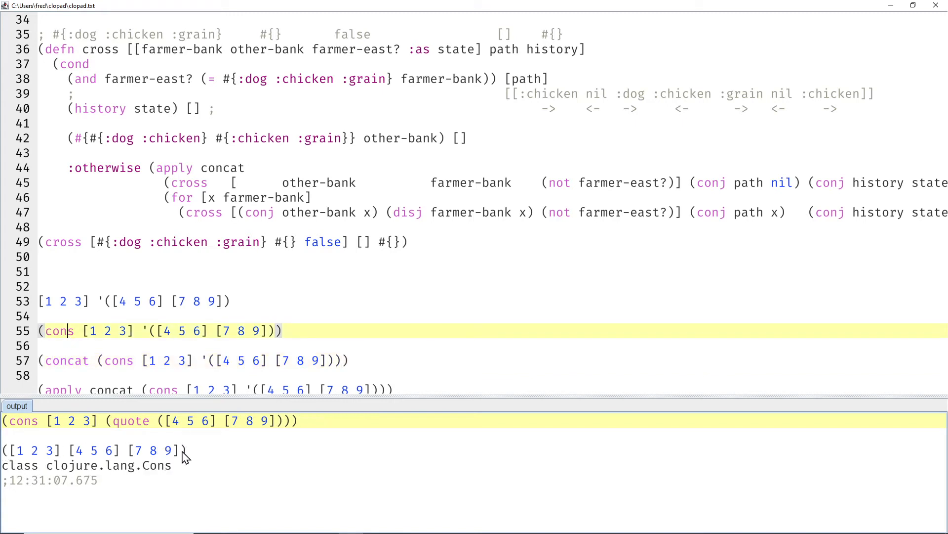
pyautogui.moveTo(186, 447)
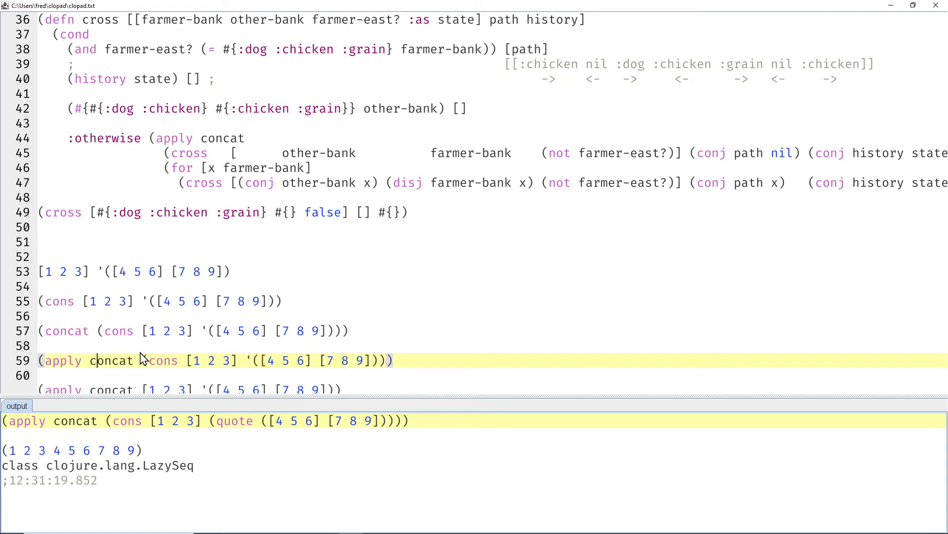
pyautogui.moveTo(475, 319)
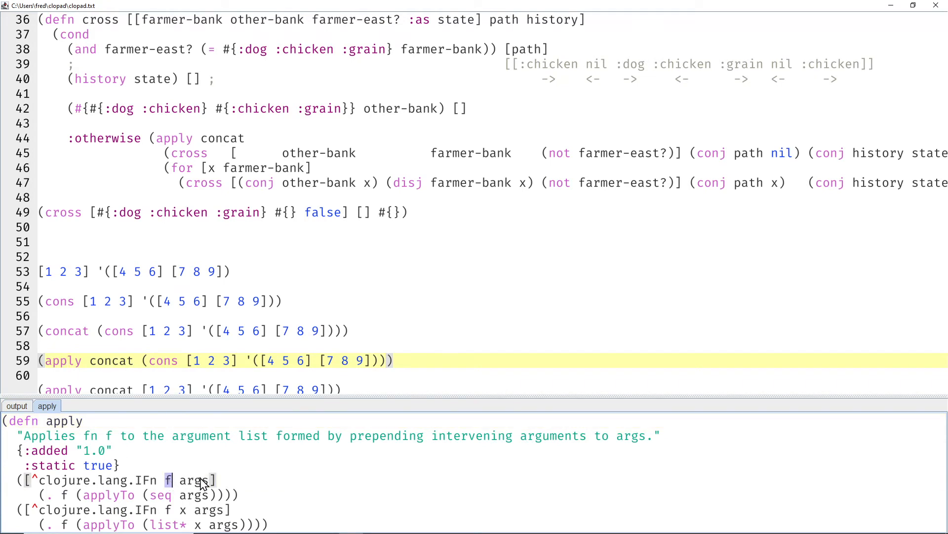
# Highlight args and the extra x argument in apply's two source signatures.
pyautogui.doubleClick(192, 480)
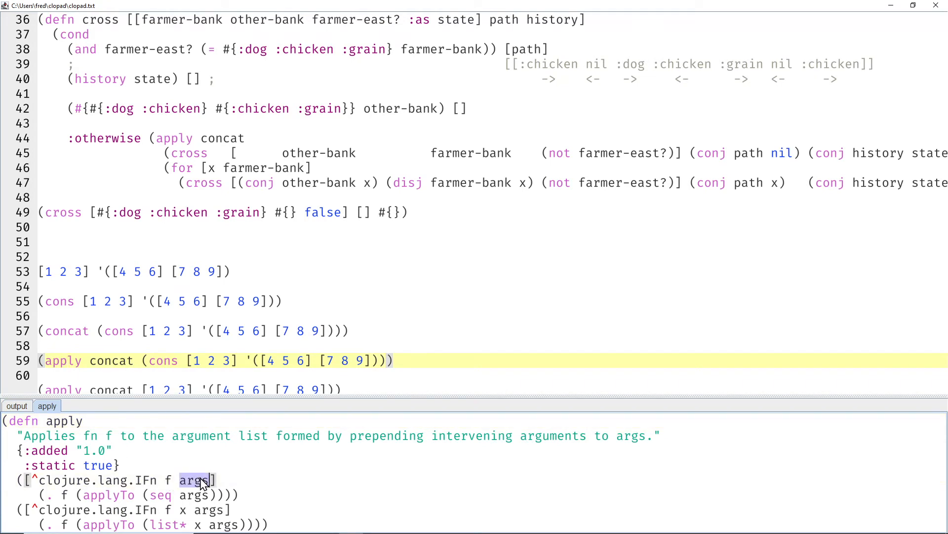
pyautogui.click(185, 509)
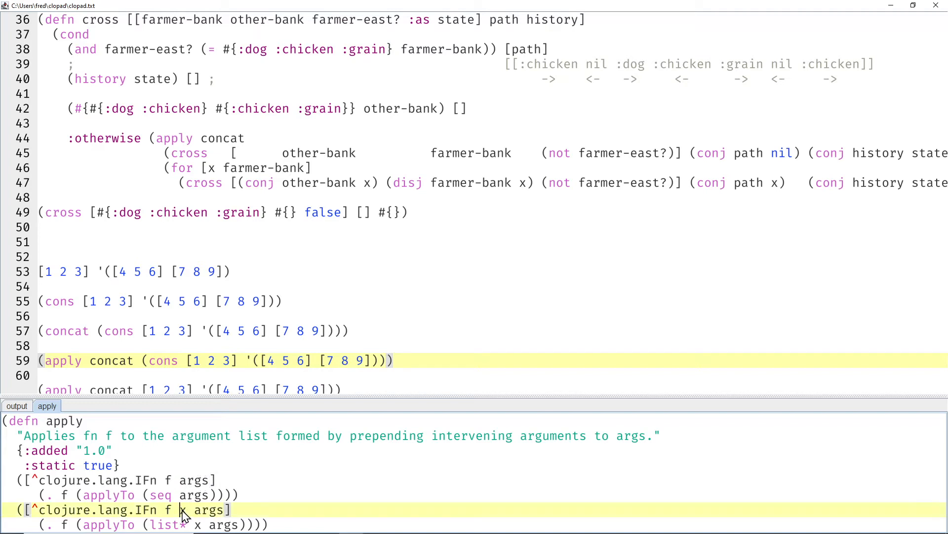
pyautogui.doubleClick(182, 509)
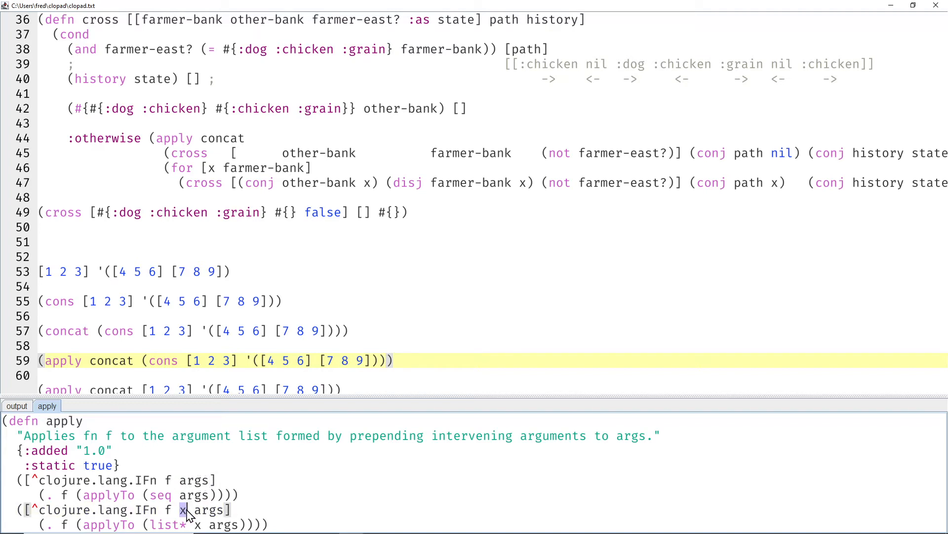
pyautogui.moveTo(149, 359); pyautogui.dragTo(254, 360)
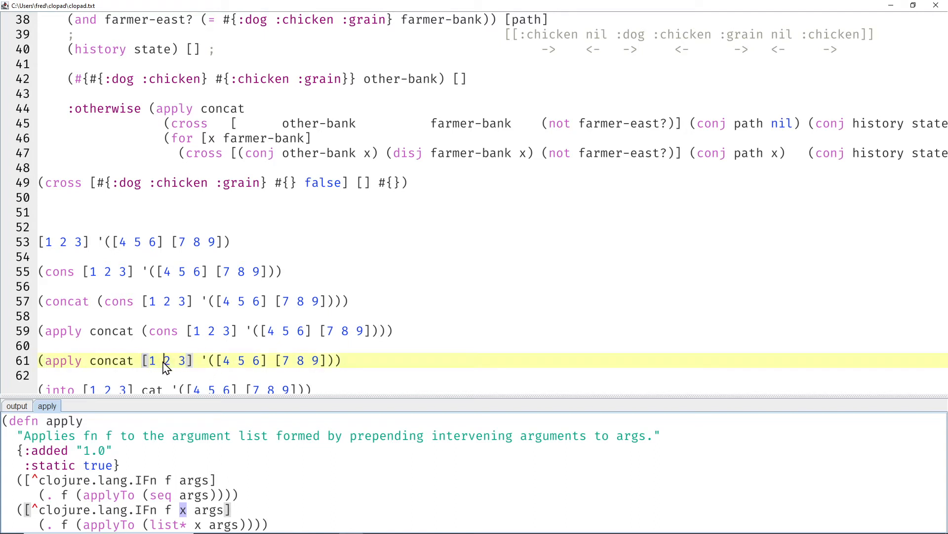
# Evaluate apply concat on line 61 and the into [1 2 3] cat version on line 63 giving [1 2 3 4 5 6 7 8 9].
pyautogui.click(17, 405)
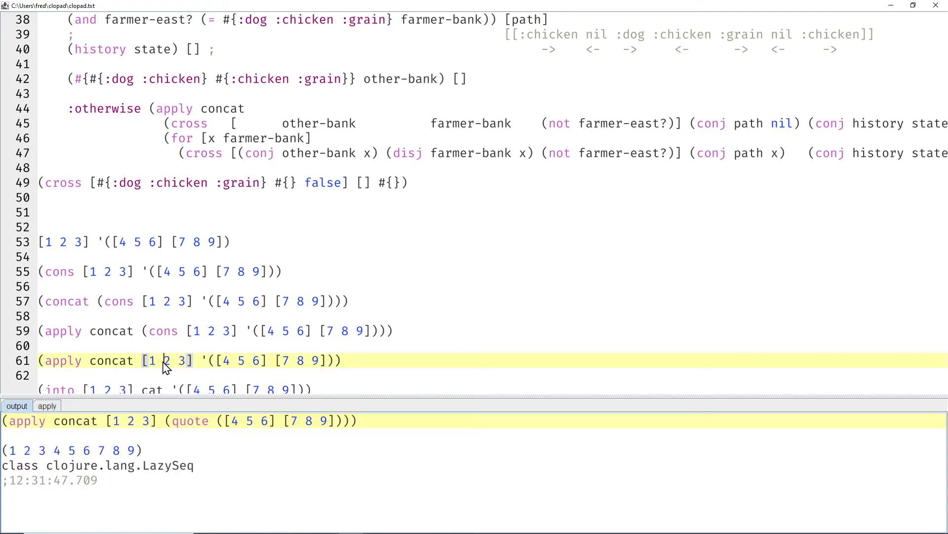
pyautogui.moveTo(372, 301)
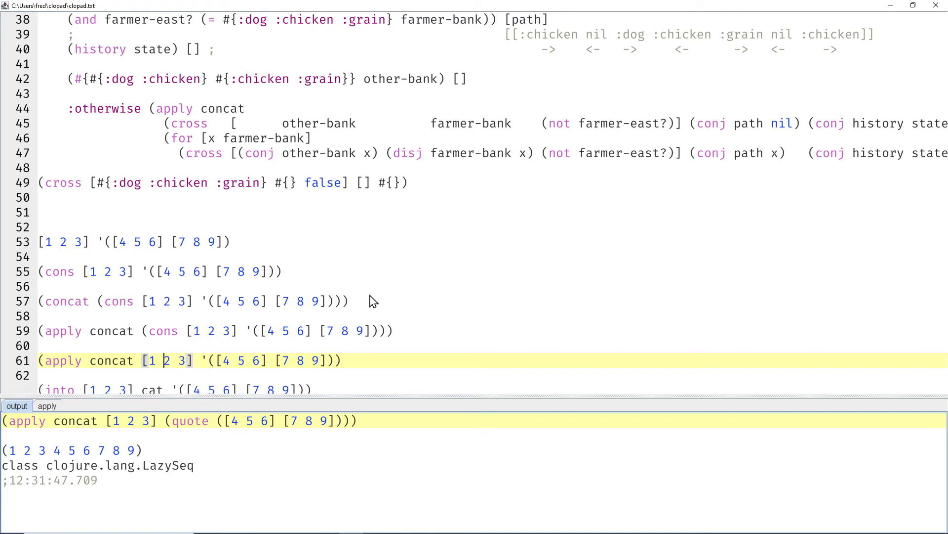
pyautogui.scroll(-3)
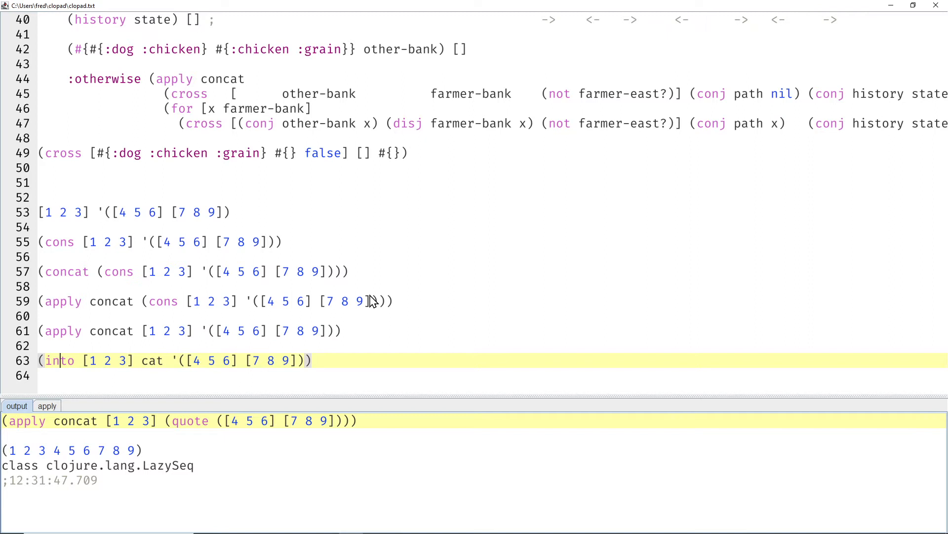
pyautogui.moveTo(65, 362)
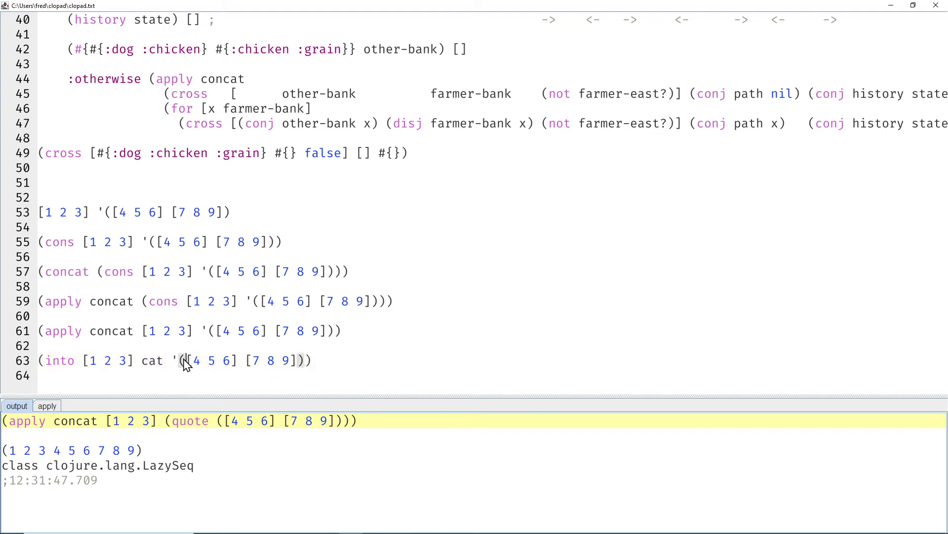
pyautogui.click(171, 361)
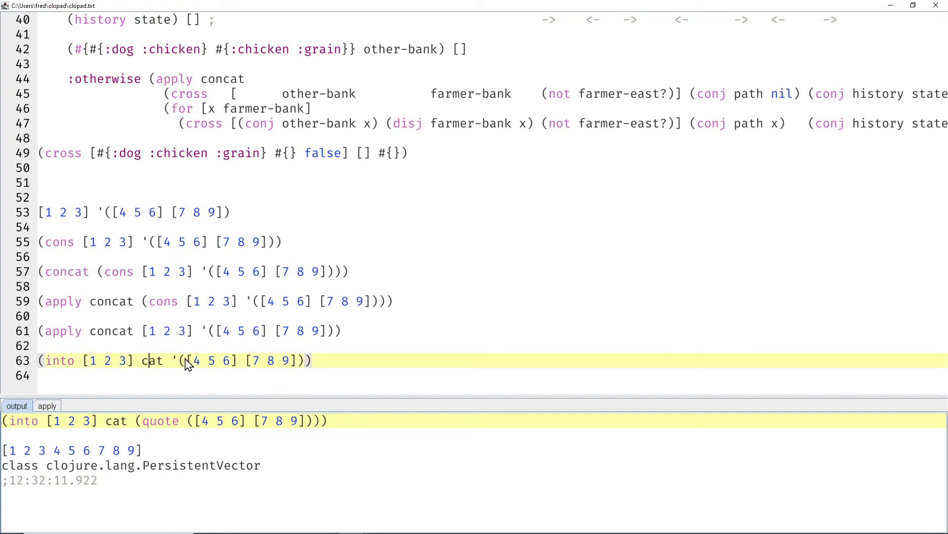
pyautogui.click(128, 330)
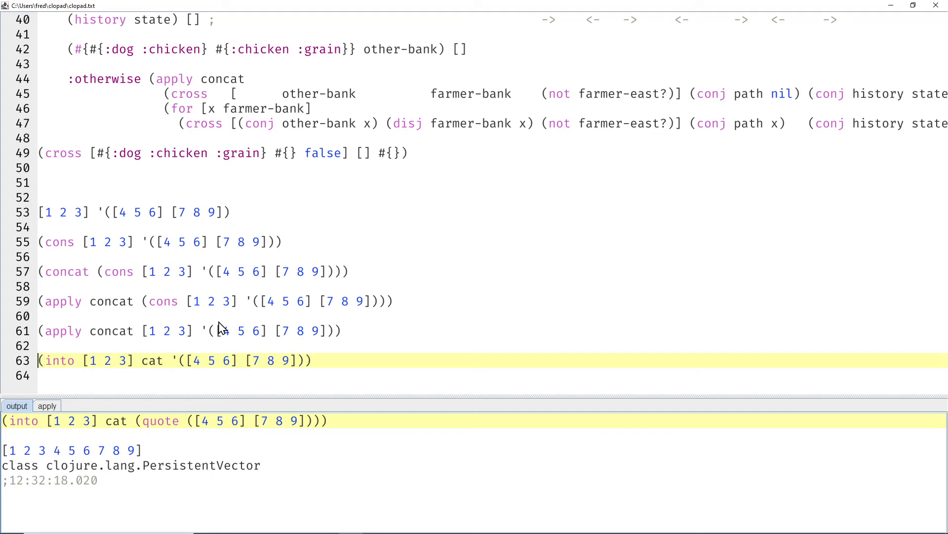
pyautogui.scroll(-3)
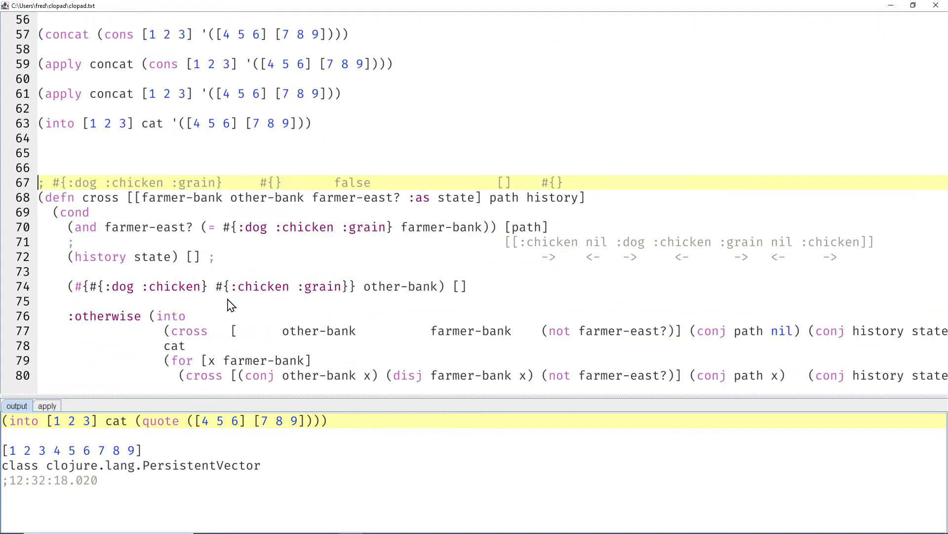
pyautogui.scroll(-3)
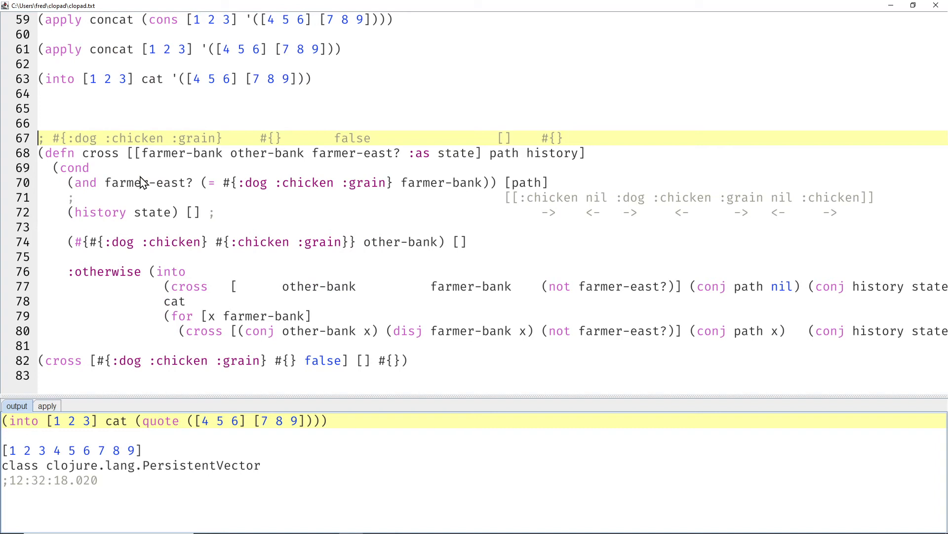
pyautogui.doubleClick(108, 79)
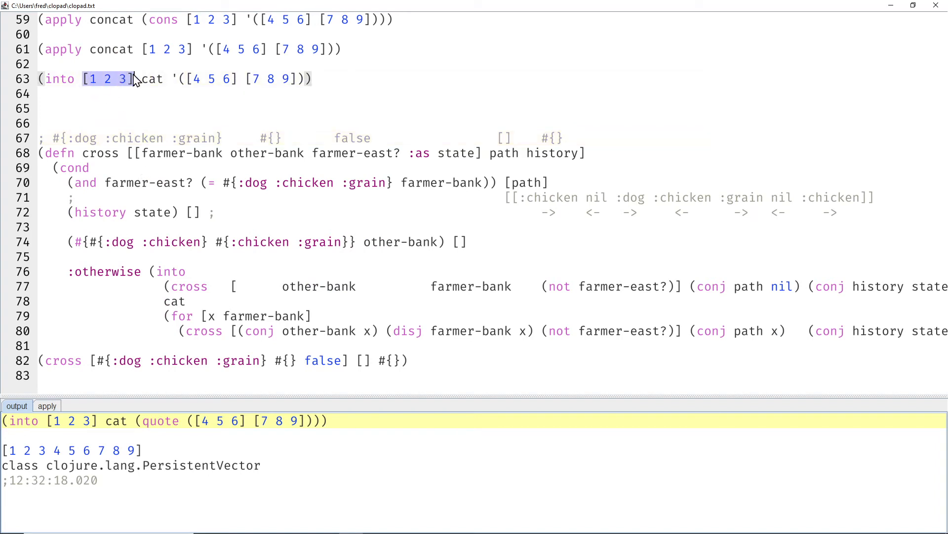
pyautogui.moveTo(191, 296)
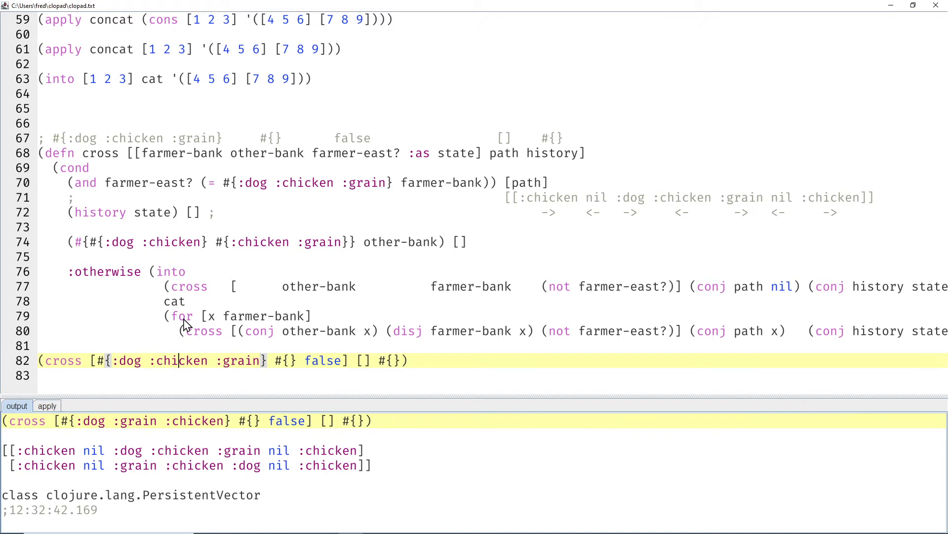
pyautogui.moveTo(212, 501)
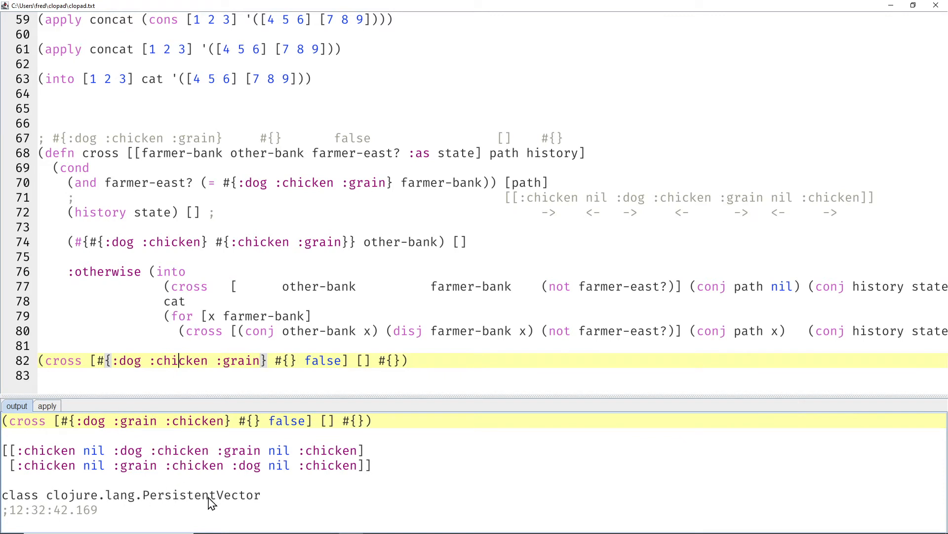
pyautogui.moveTo(278, 360)
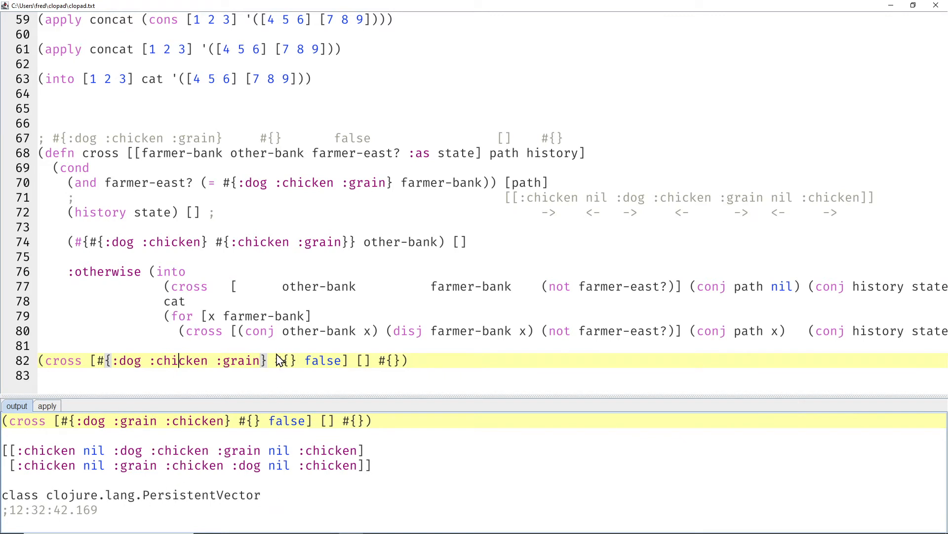
pyautogui.moveTo(285, 351)
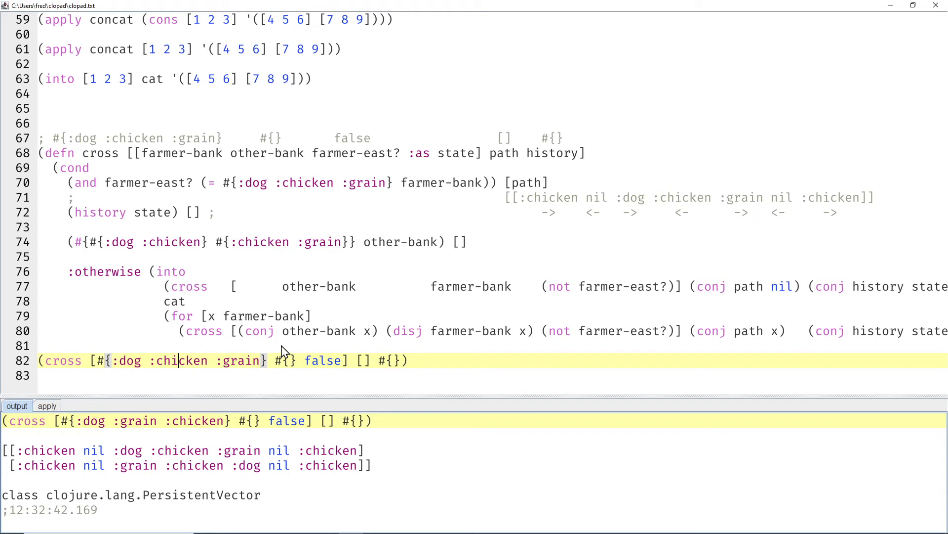
pyautogui.doubleClick(180, 315)
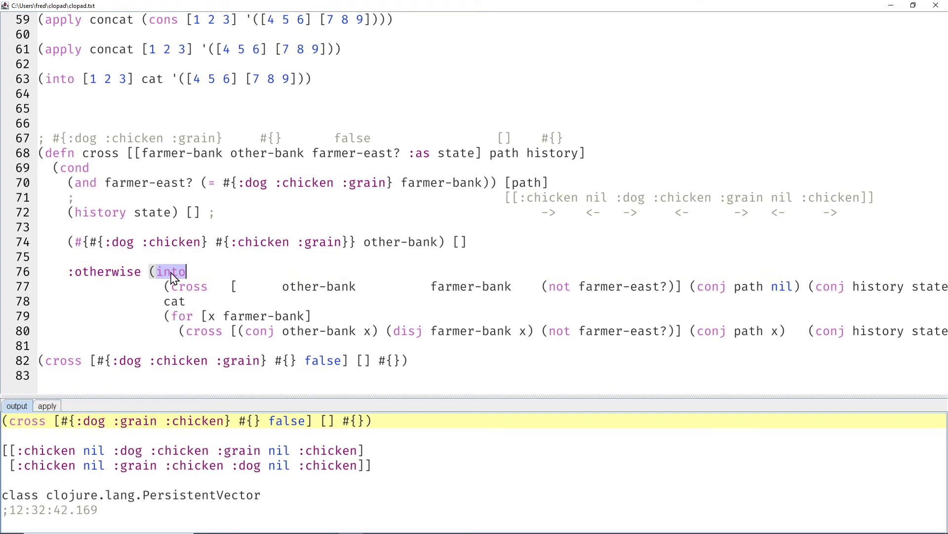
pyautogui.doubleClick(181, 315)
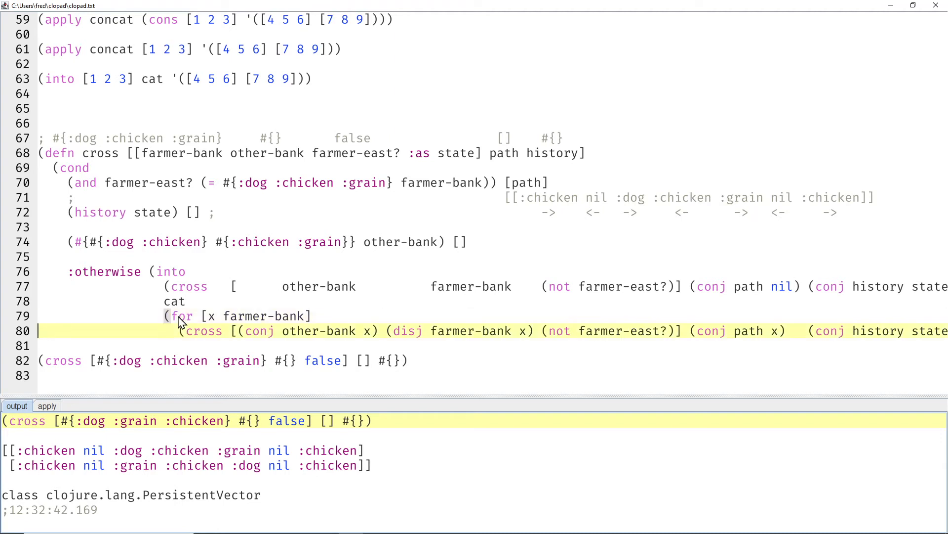
pyautogui.scroll(-3)
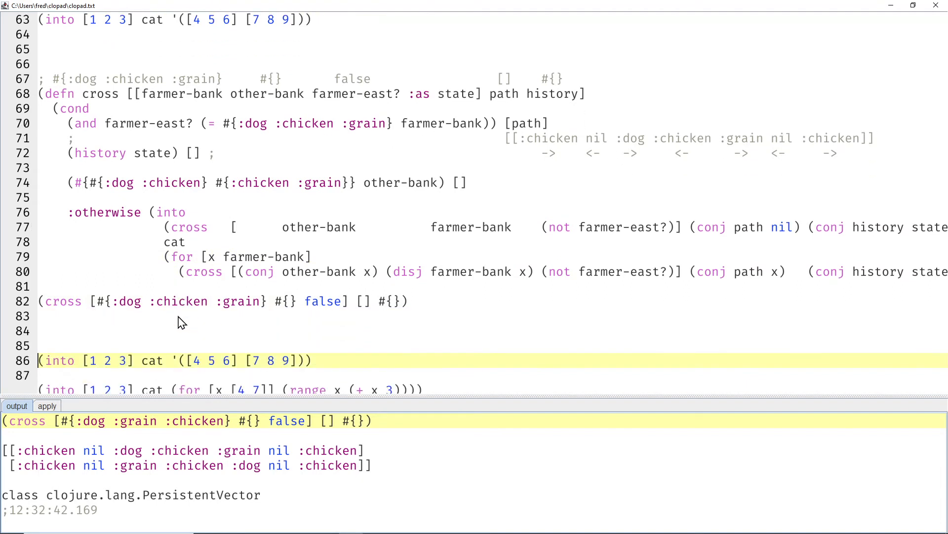
pyautogui.moveTo(116, 53)
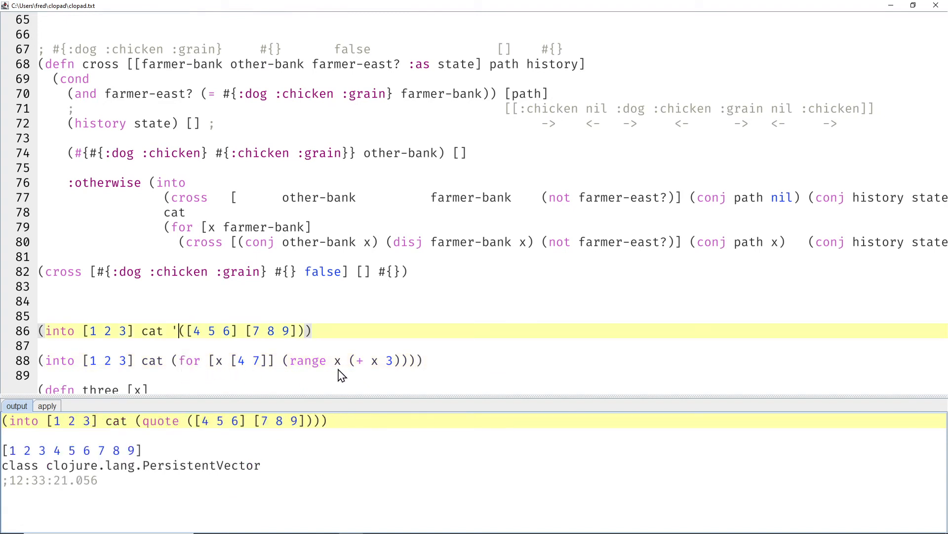
pyautogui.moveTo(200, 231)
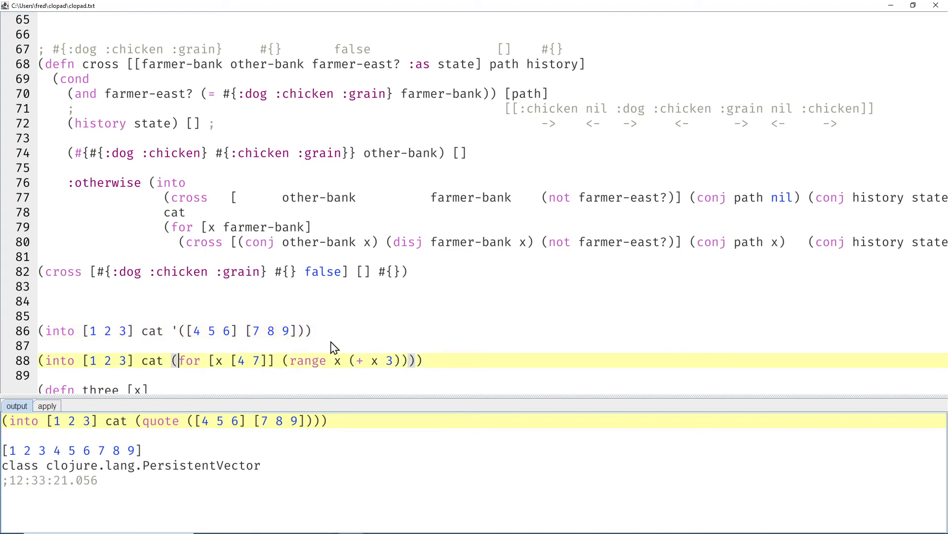
pyautogui.moveTo(196, 320)
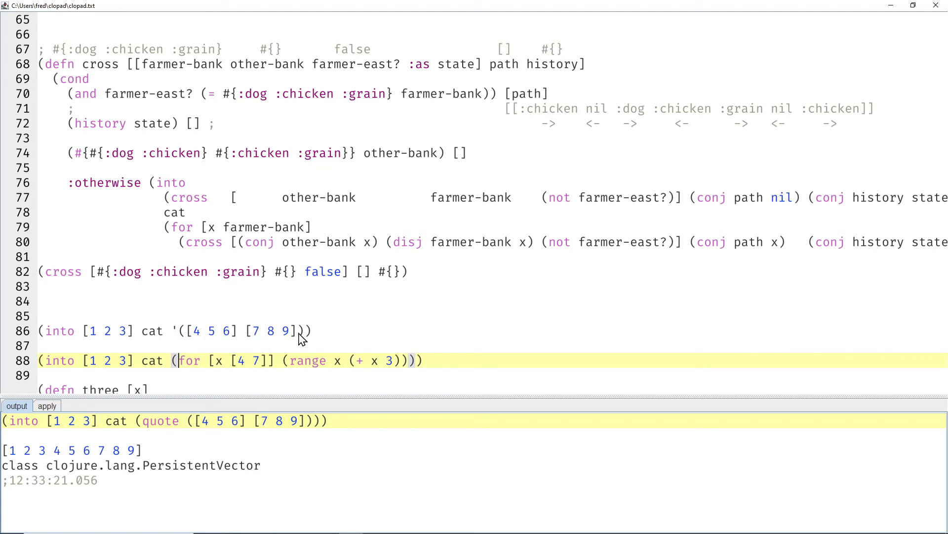
pyautogui.moveTo(193, 366)
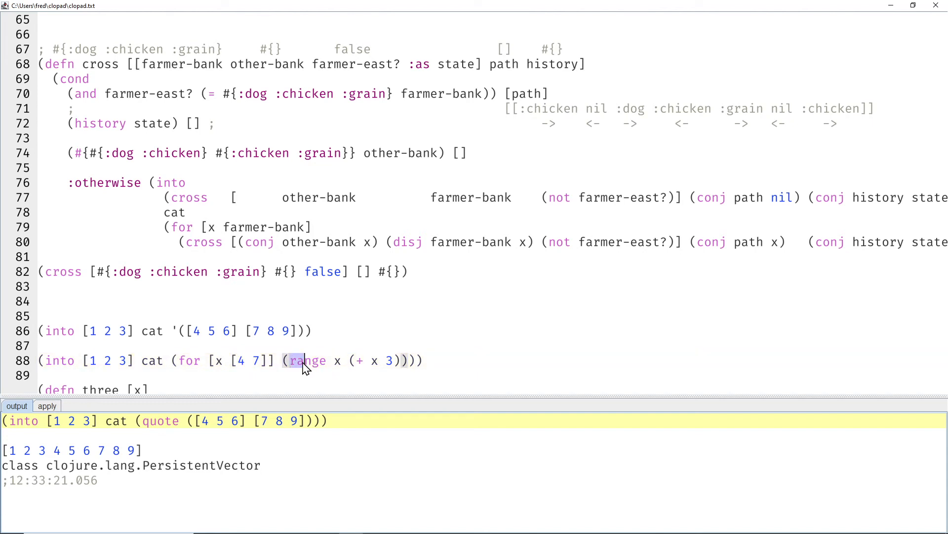
# Evaluate the for-range into/cat example on line 88 returning [1 2 3 4 5 6 7 8 9].
pyautogui.click(305, 359)
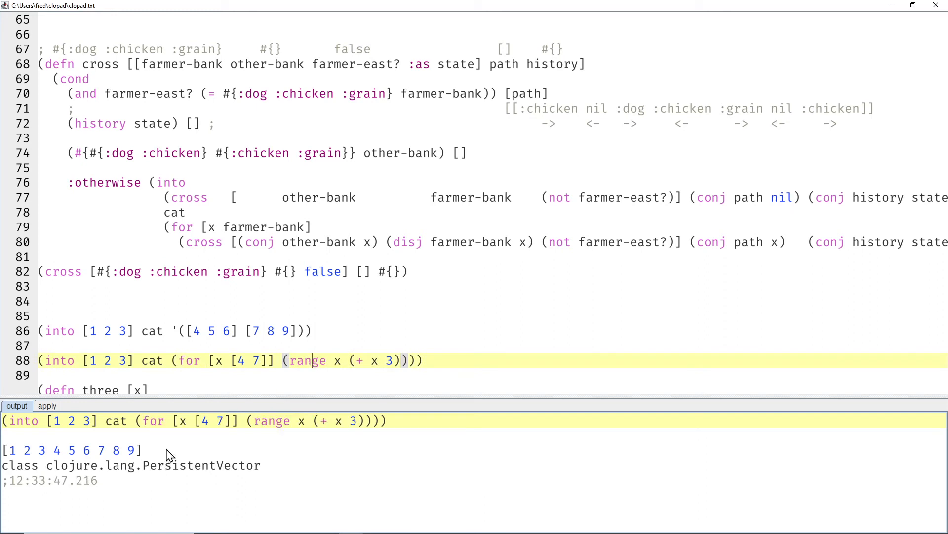
pyautogui.moveTo(191, 383)
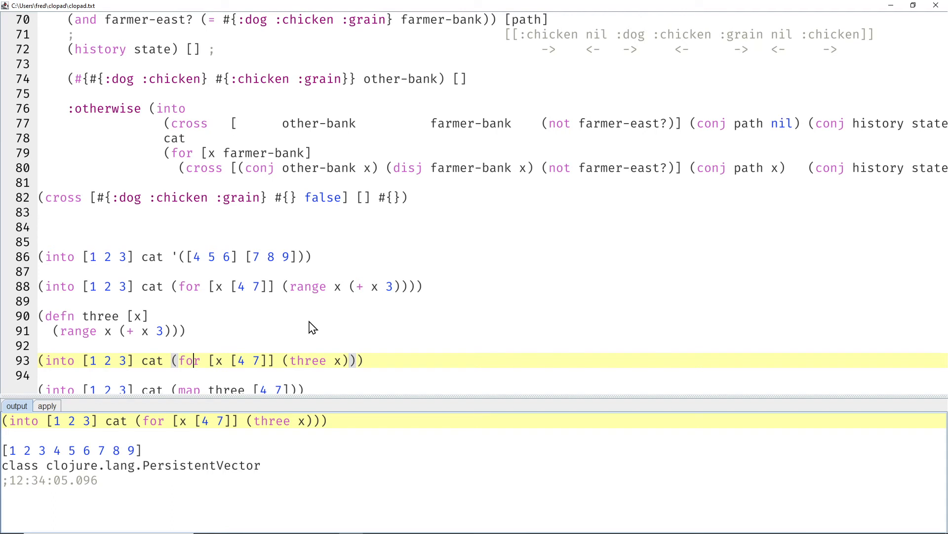
pyautogui.moveTo(193, 368)
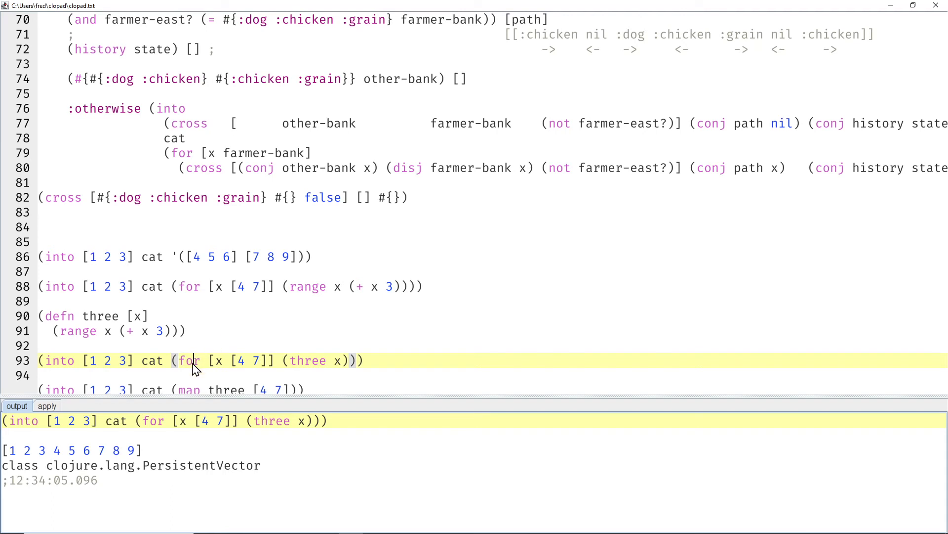
# Highlight the for over [4 7], its loop variable x and the call to helper three.
pyautogui.doubleClick(217, 360)
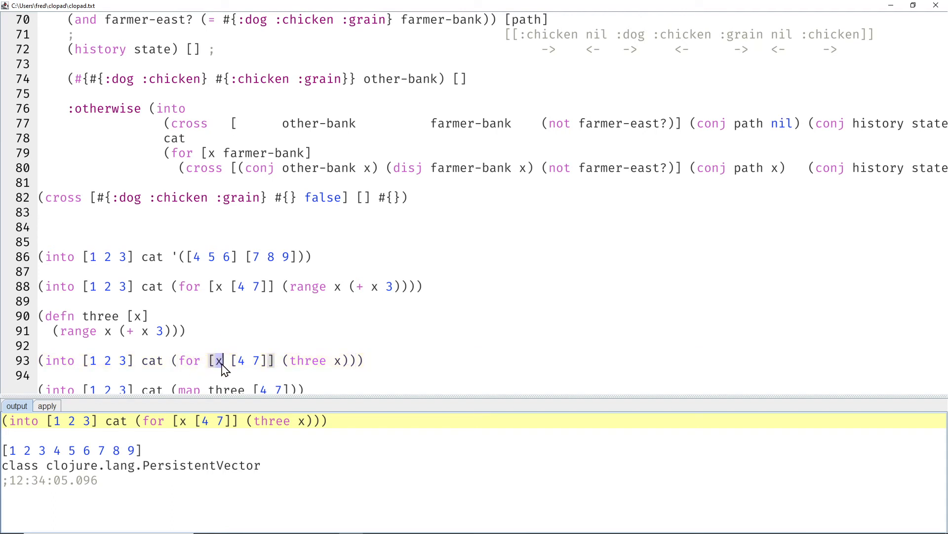
pyautogui.moveTo(217, 360); pyautogui.dragTo(268, 361)
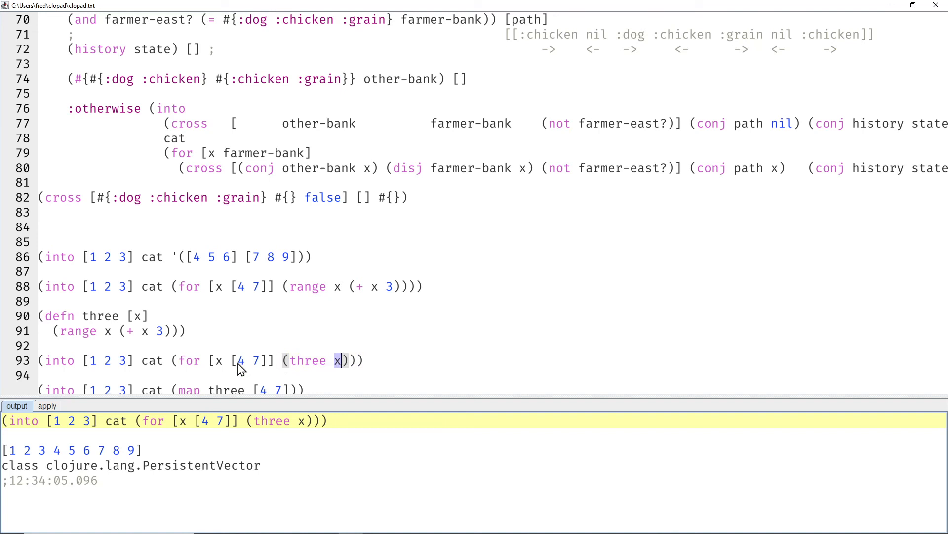
pyautogui.doubleClick(308, 361)
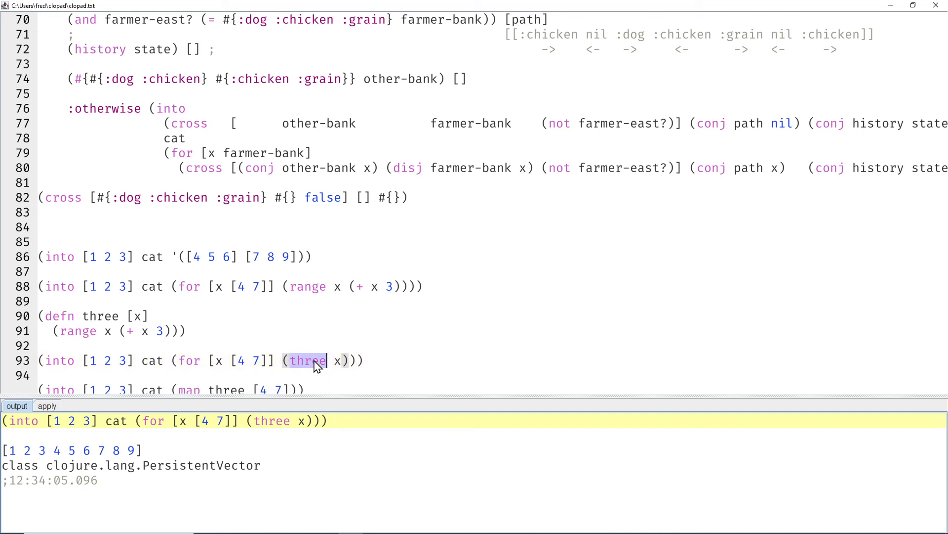
pyautogui.click(216, 359)
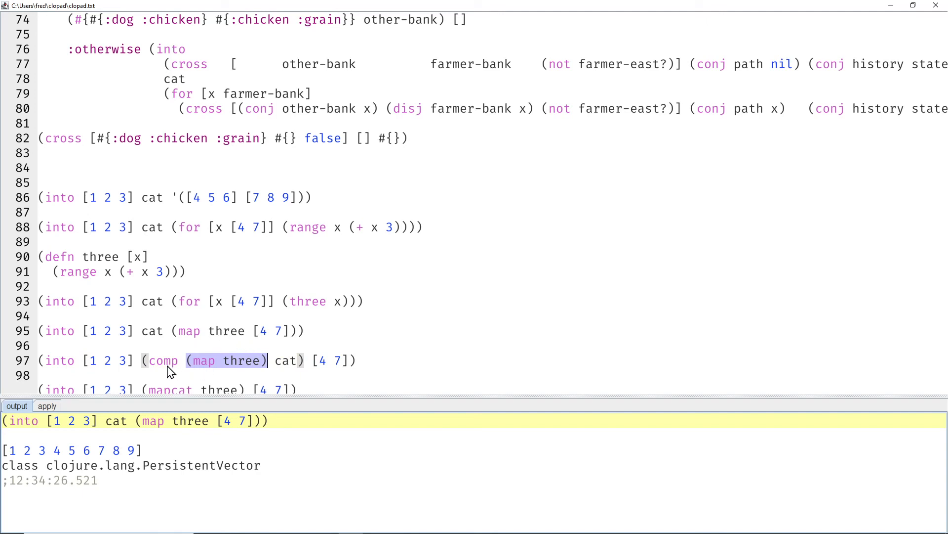
pyautogui.moveTo(289, 370)
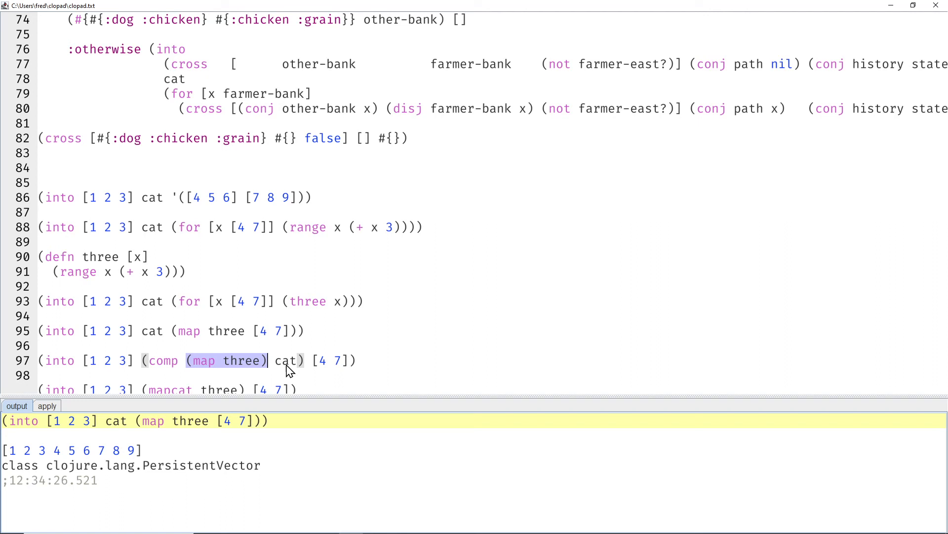
pyautogui.moveTo(284, 368)
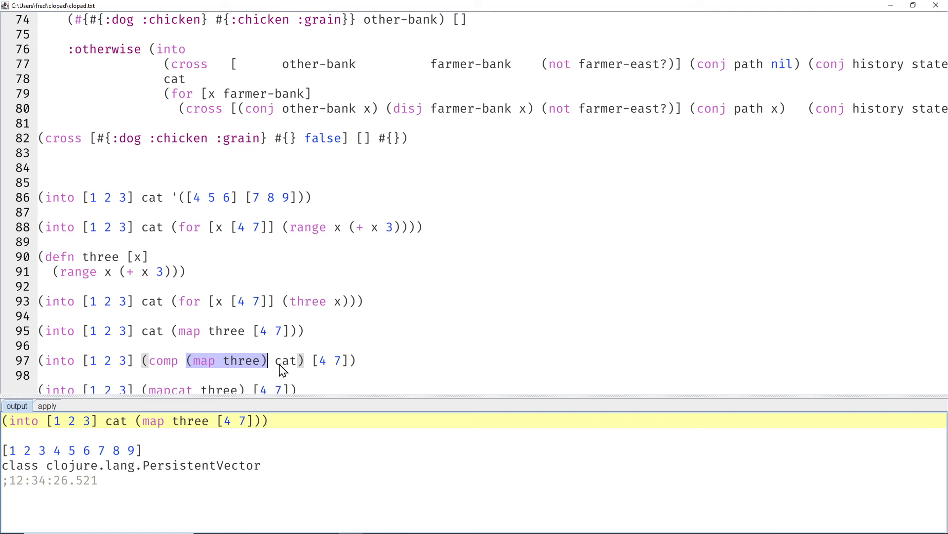
pyautogui.moveTo(322, 380)
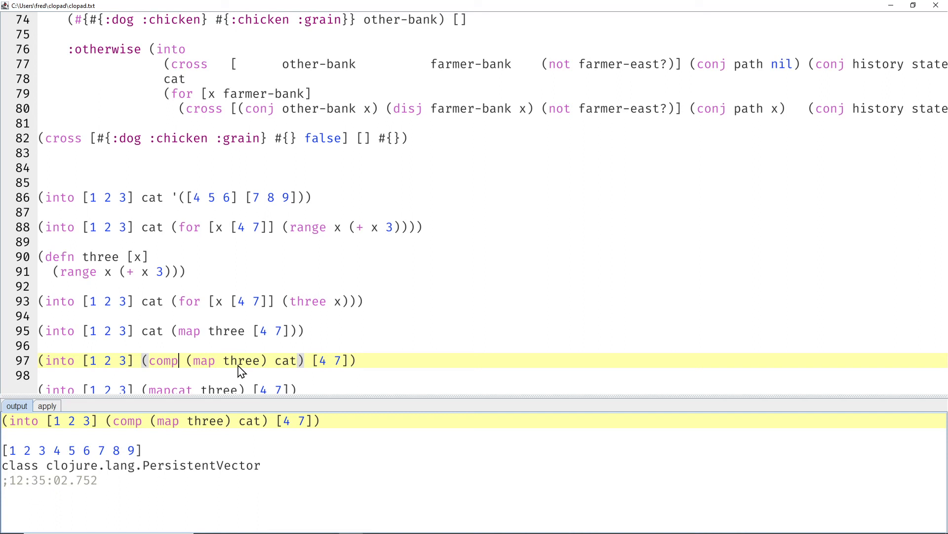
pyautogui.moveTo(217, 368)
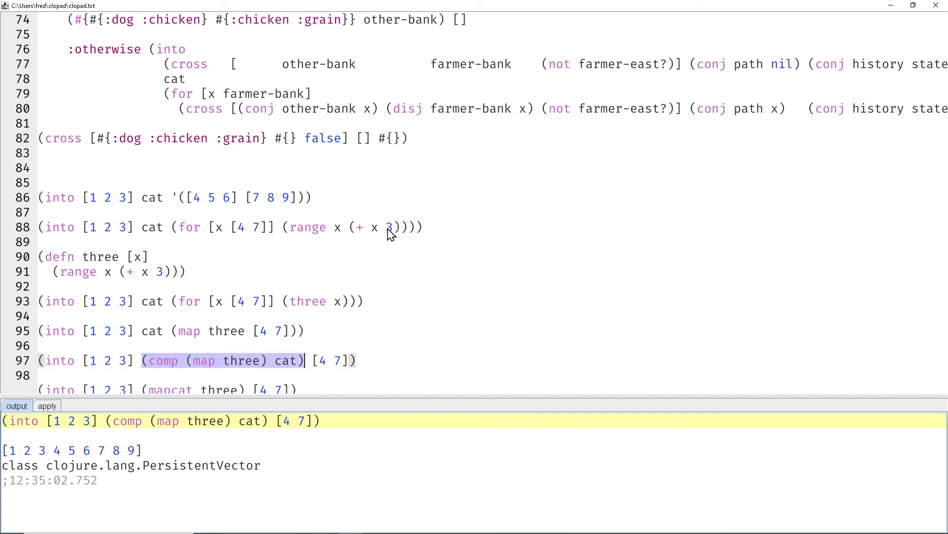
# Evaluate the (comp (map three) cat) transducer on line 97 yielding [1 2 3 4 5 6 7 8 9].
pyautogui.click(176, 360)
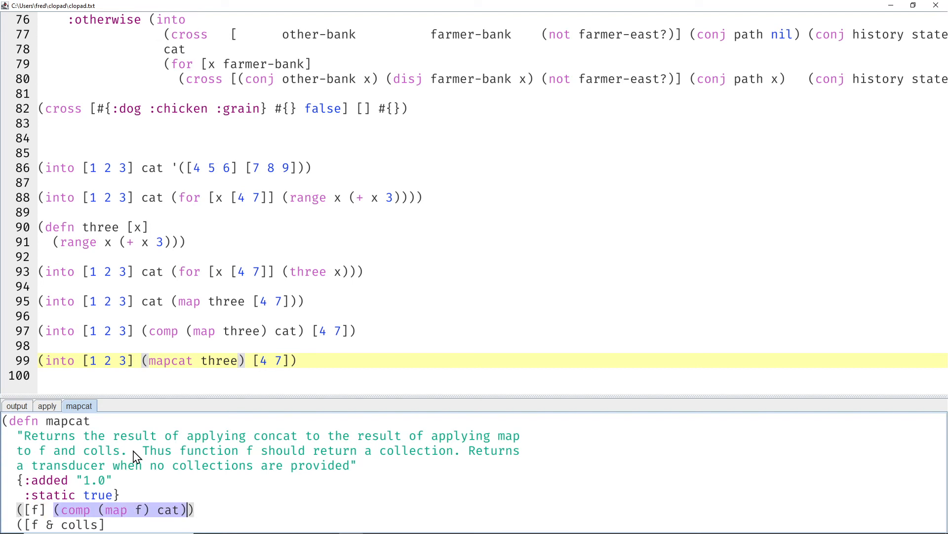
pyautogui.moveTo(171, 325)
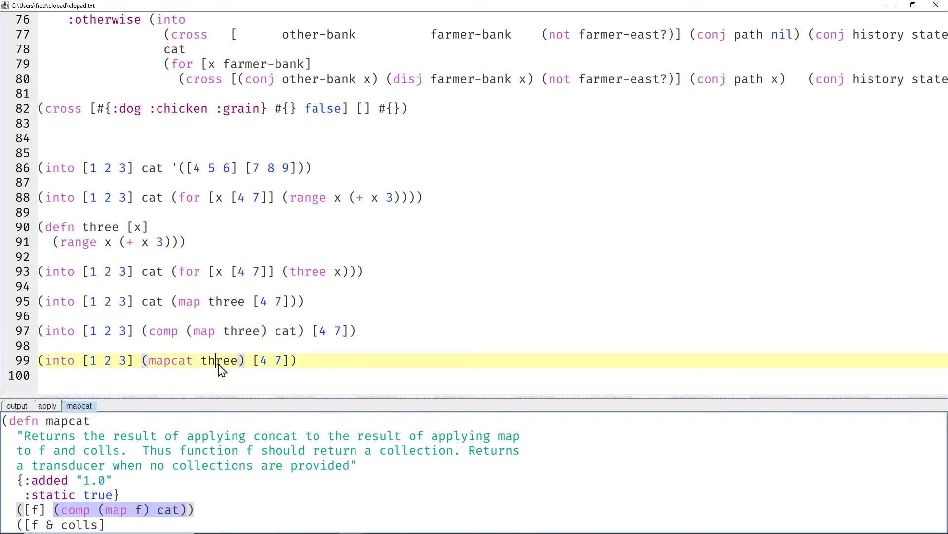
pyautogui.moveTo(305, 290)
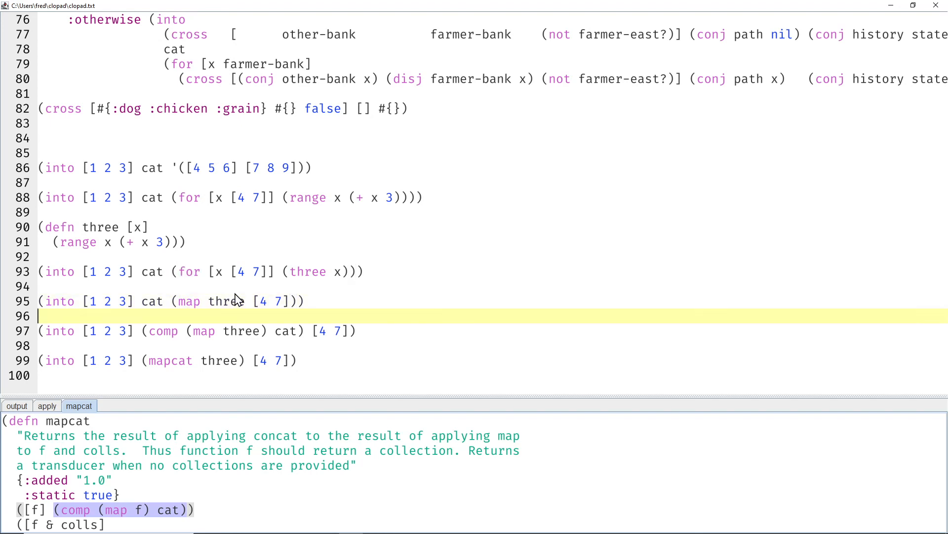
# Scroll to the new cross defn using (mapcat #(cross ...) farmer-bank) and its test call.
pyautogui.scroll(-3)
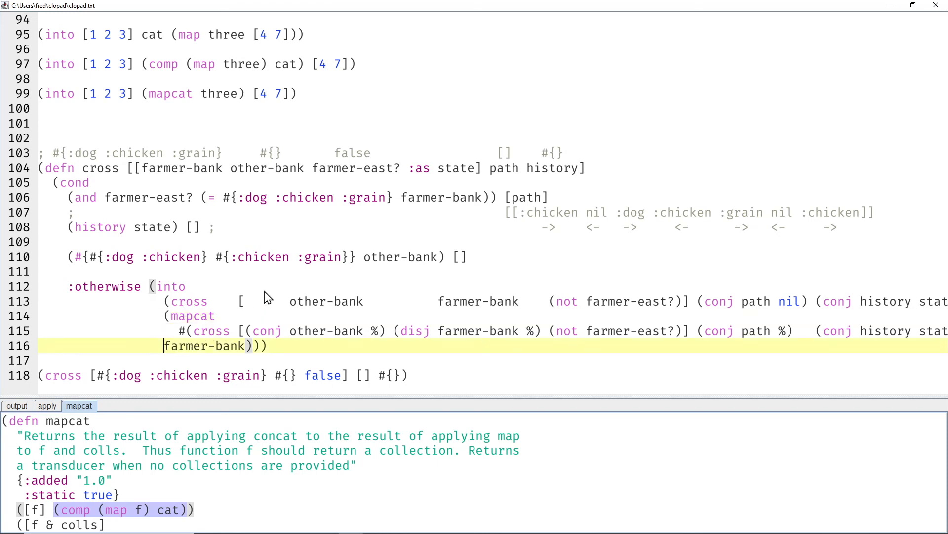
pyautogui.moveTo(267, 297)
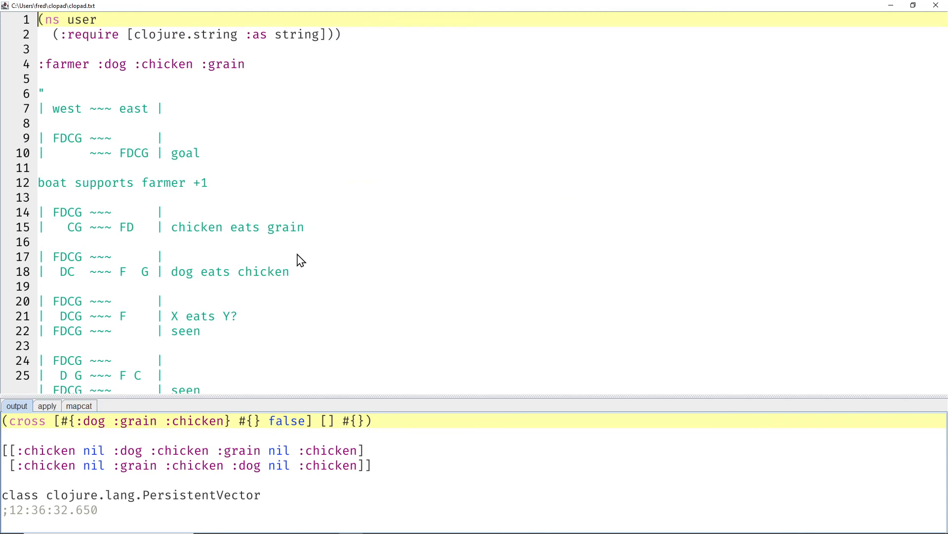
pyautogui.moveTo(57, 145)
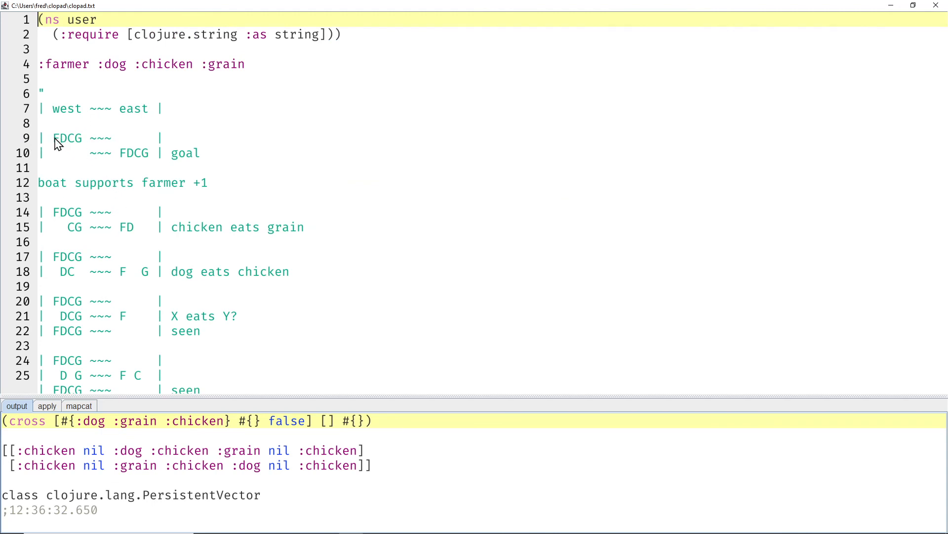
pyautogui.doubleClick(92, 138)
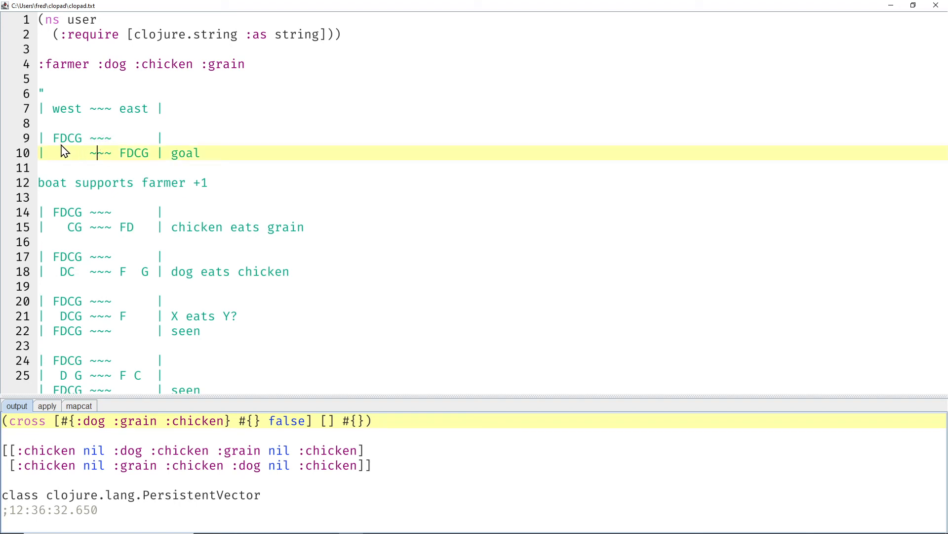
pyautogui.doubleClick(67, 139)
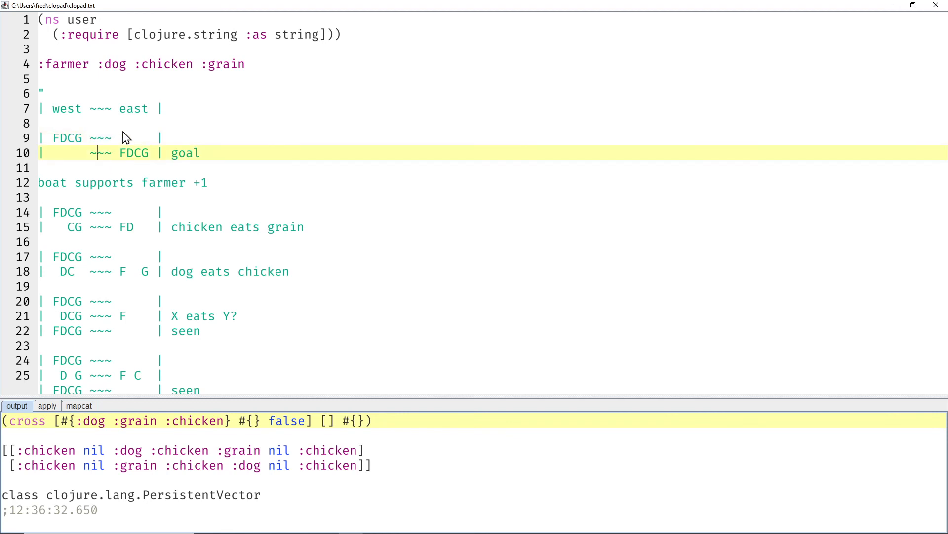
pyautogui.scroll(-3)
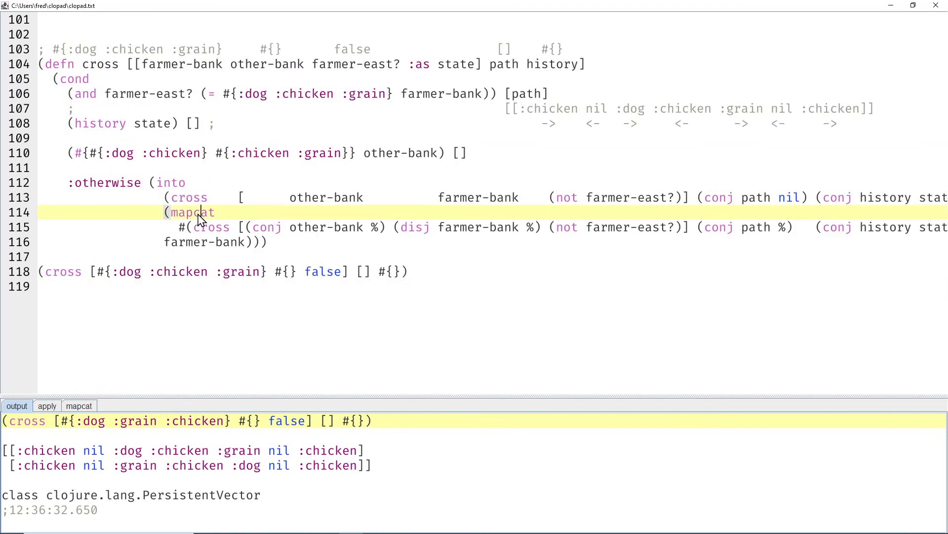